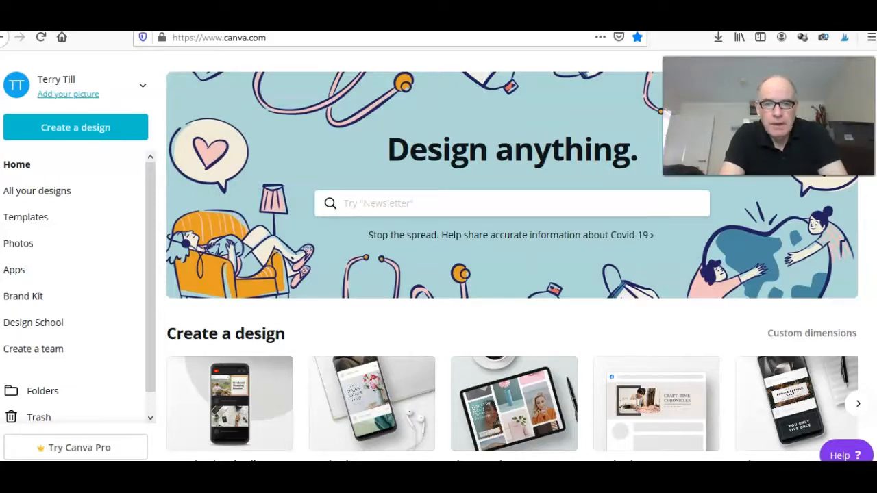
mouse_move(63, 240)
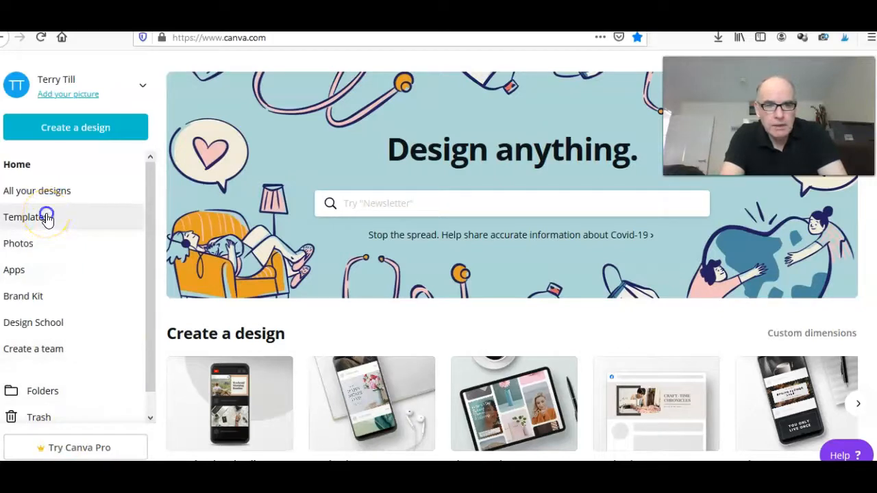
- Browse the Templates gallery's category carousel until YouTube Thumbnails appears
left_click(28, 217)
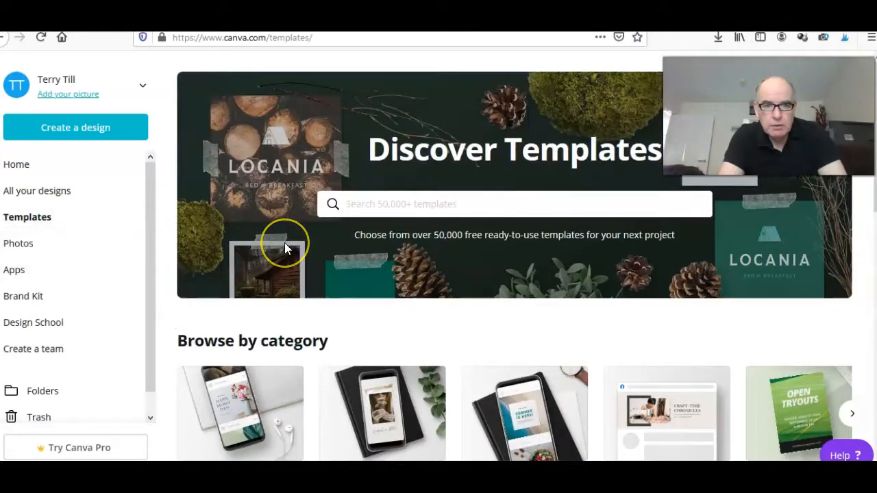
scroll("down", 3)
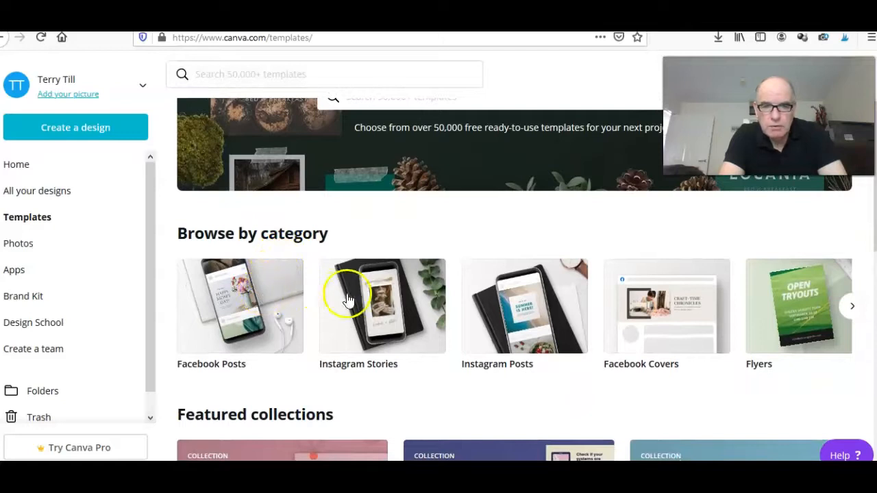
mouse_move(488, 306)
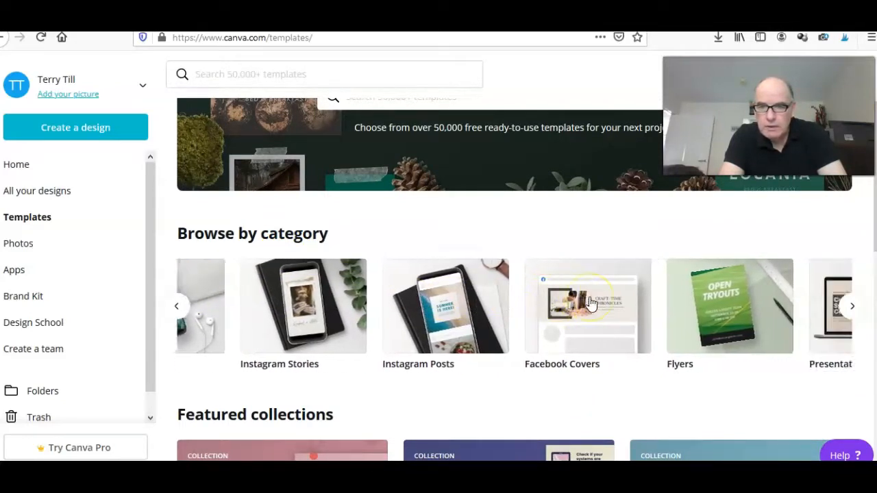
left_click(852, 305)
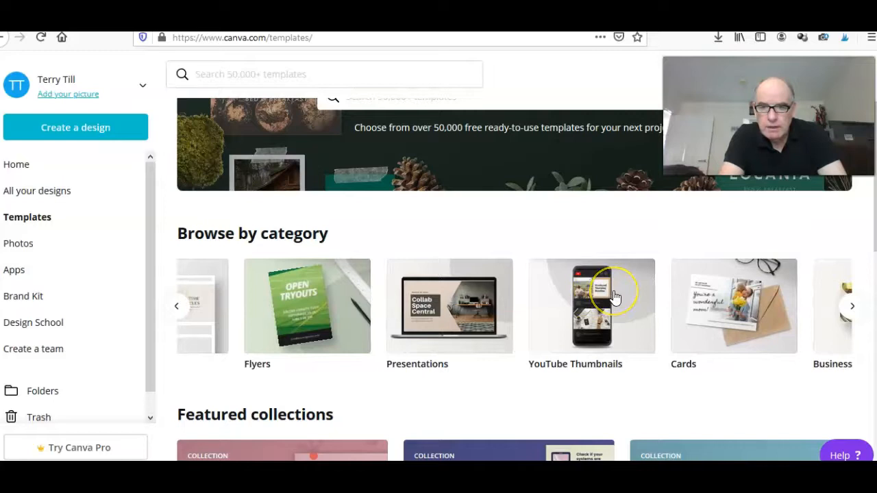
mouse_move(599, 315)
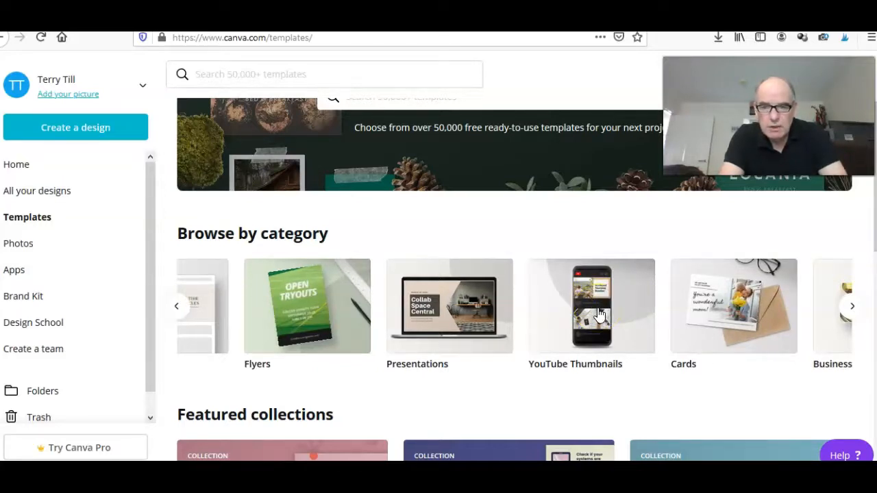
- Open YouTube Thumbnails and scroll through designs like Autumn Lookbook and 7th Architecture Summit
left_click(591, 306)
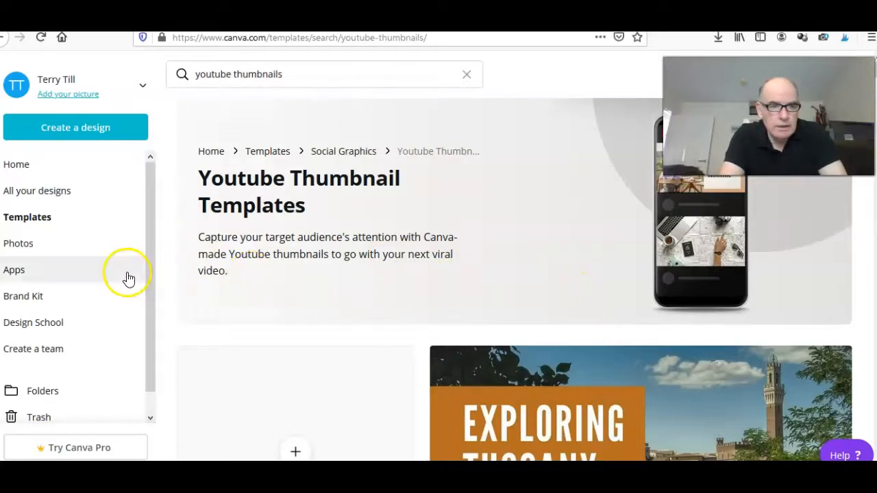
scroll("down", 3)
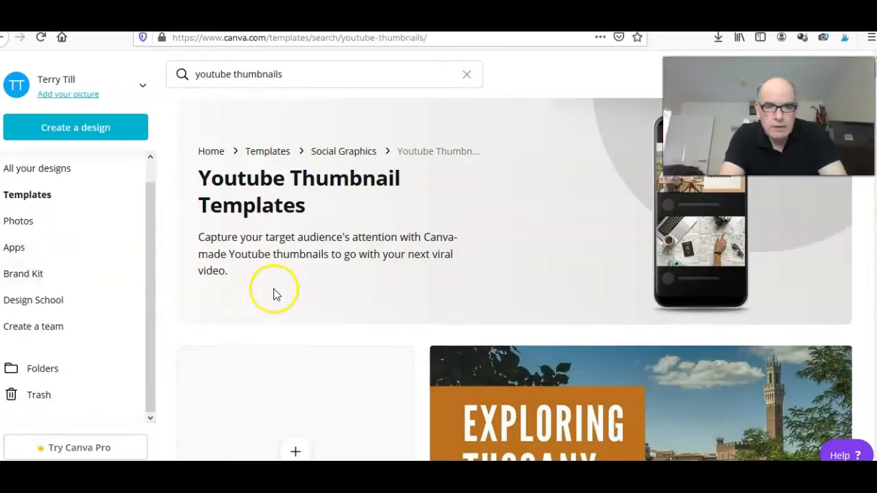
scroll("down", 3)
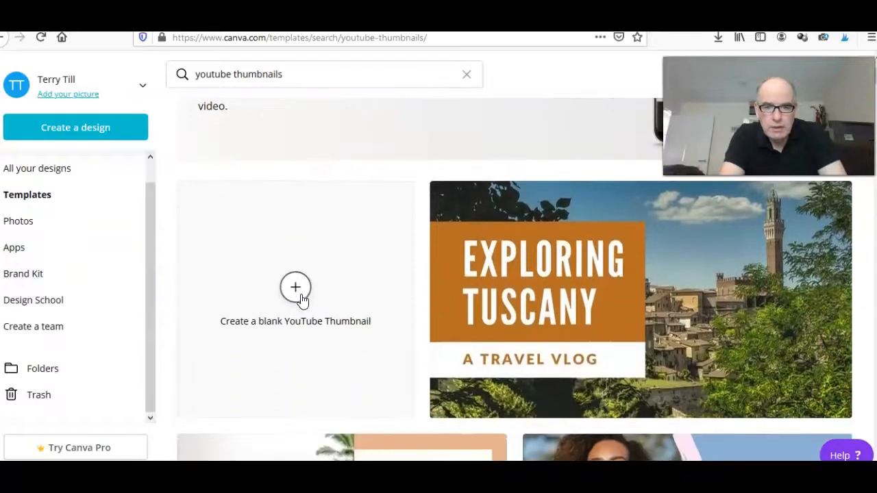
scroll("down", 3)
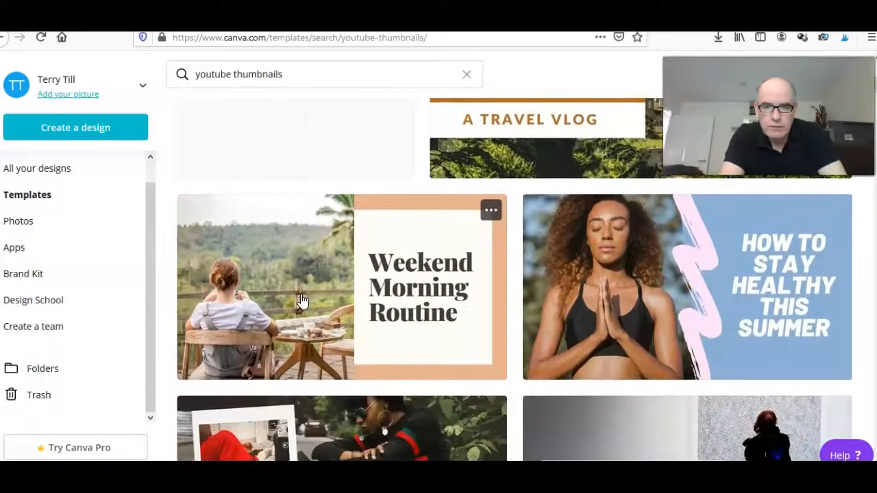
scroll("down", 3)
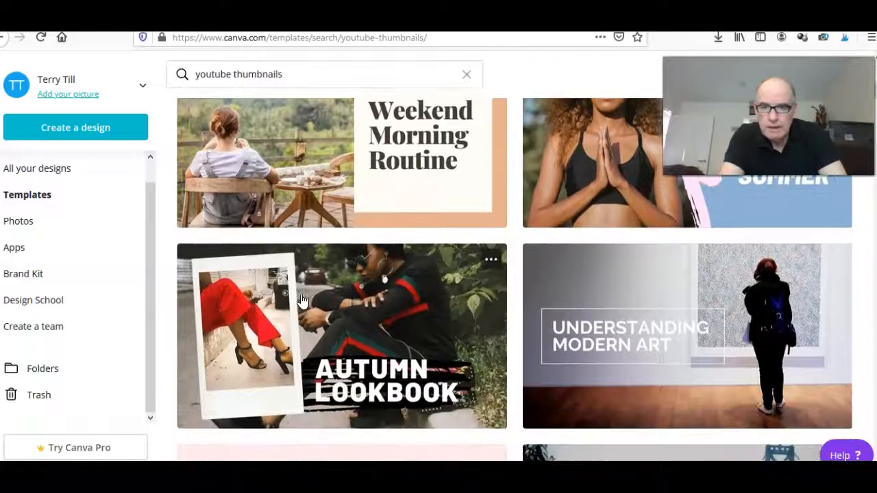
scroll("down", 3)
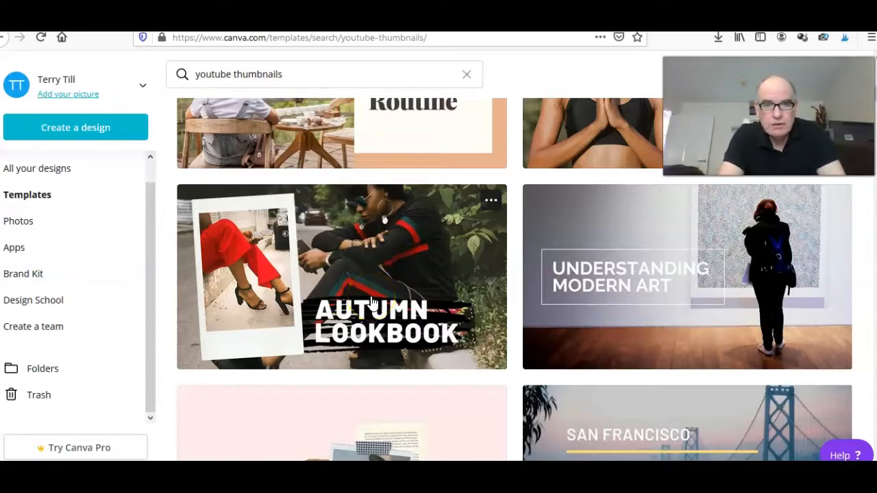
scroll("down", 3)
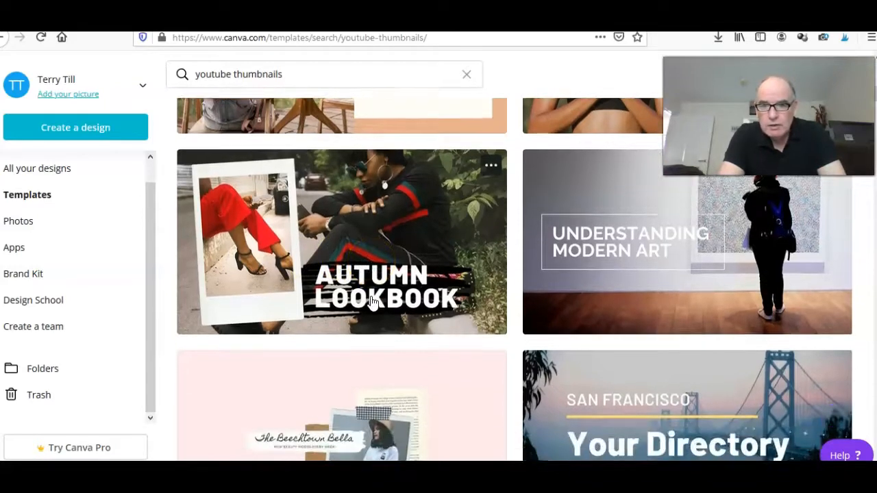
scroll("down", 3)
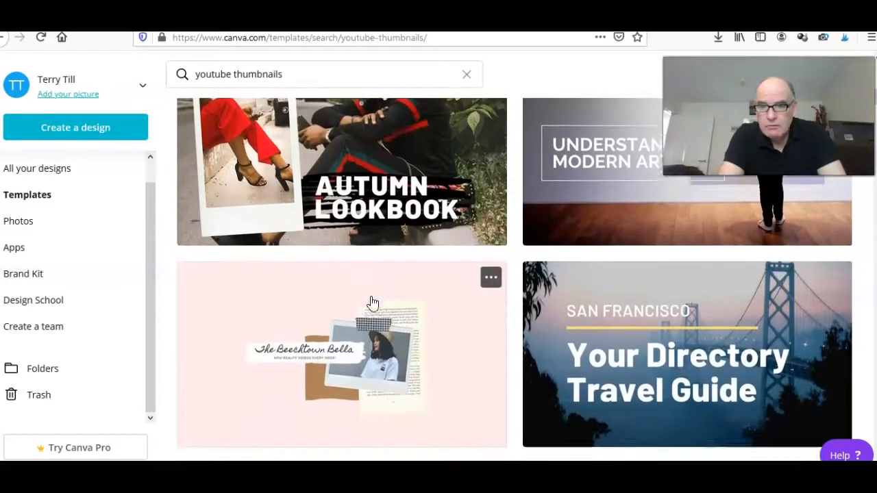
scroll("down", 3)
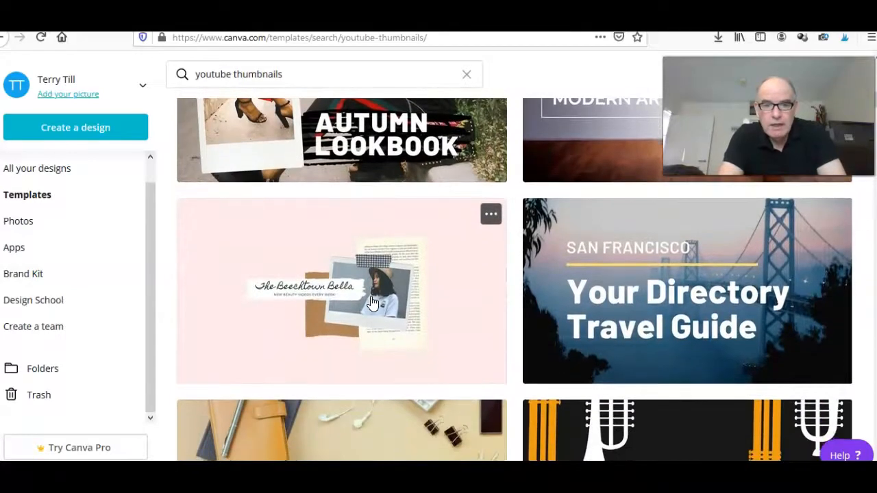
scroll("down", 3)
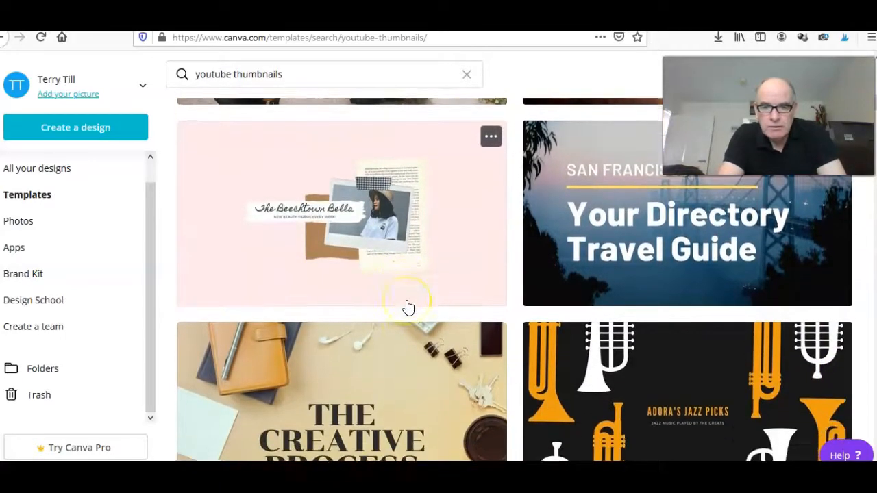
scroll("down", 3)
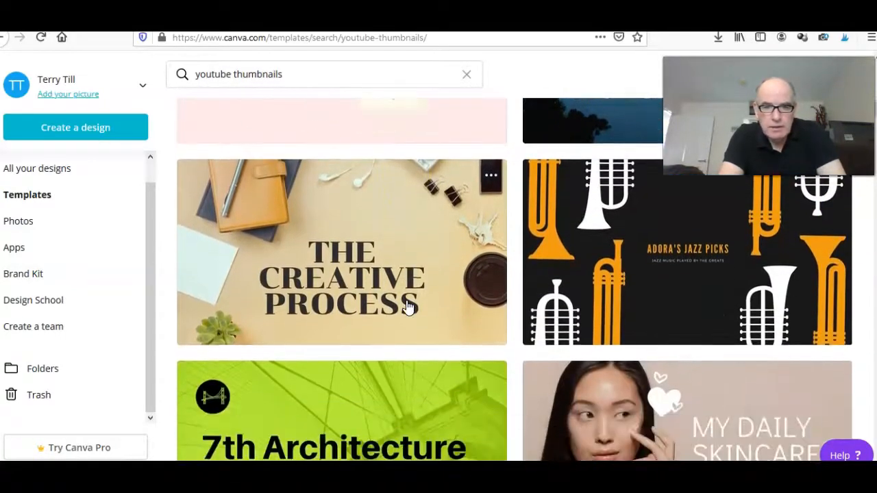
scroll("down", 3)
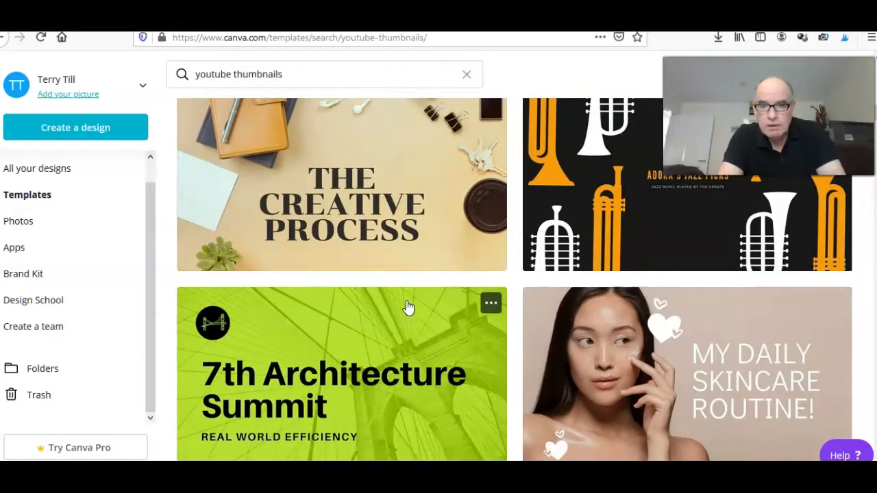
scroll("down", 3)
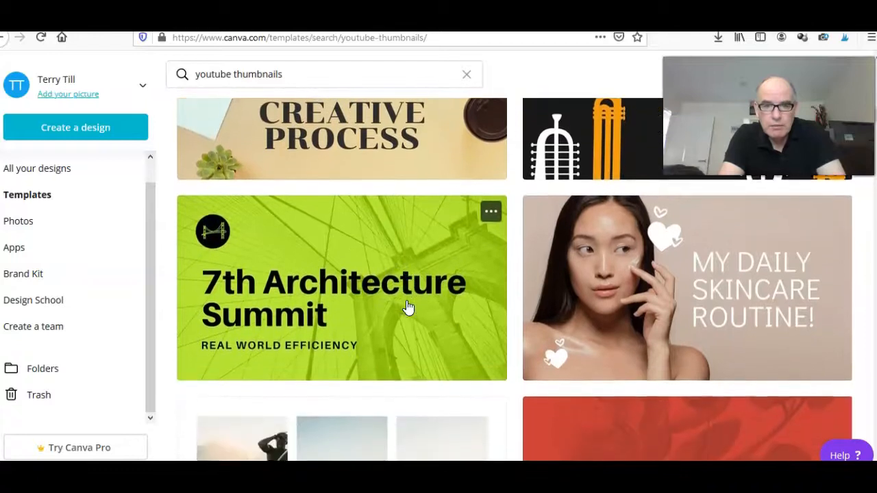
left_click(340, 288)
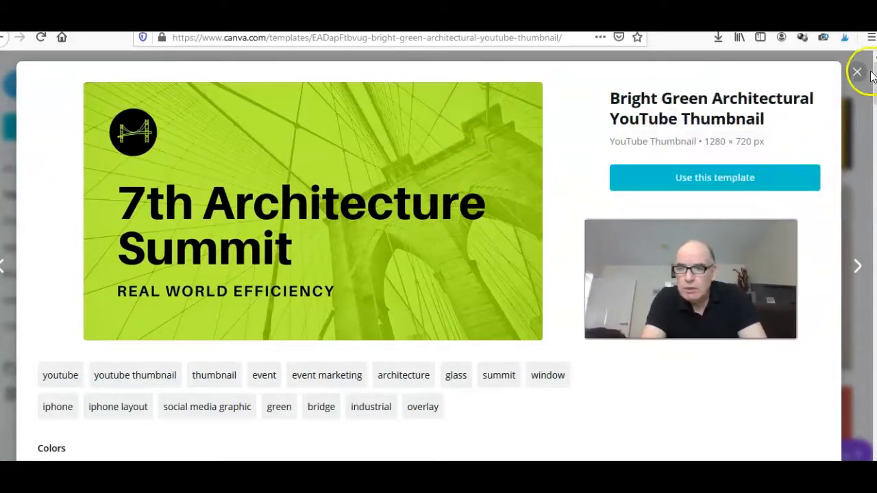
left_click(856, 71)
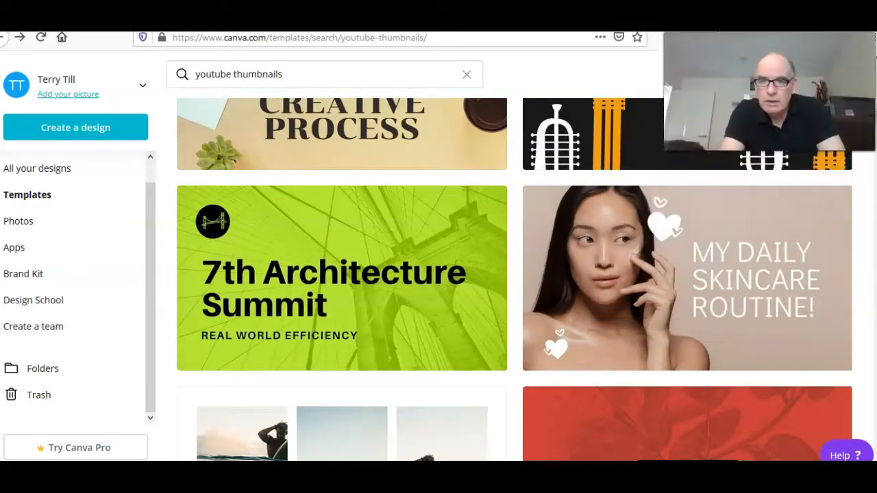
mouse_move(439, 283)
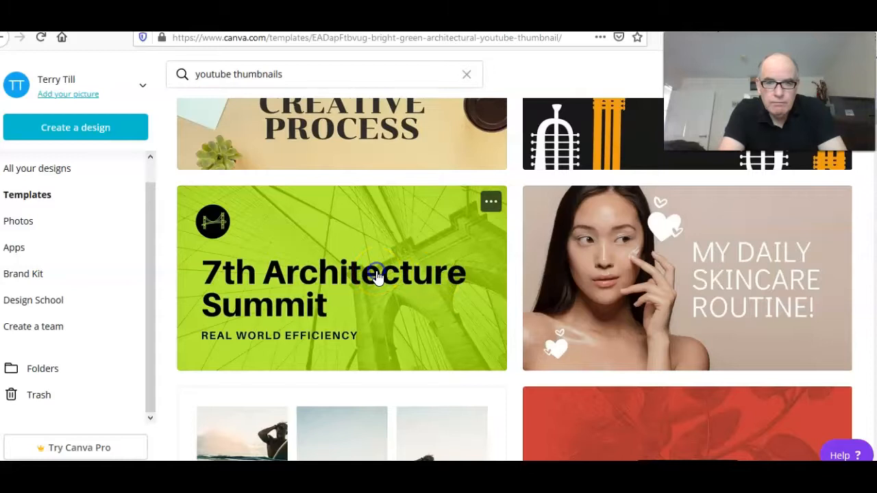
left_click(341, 278)
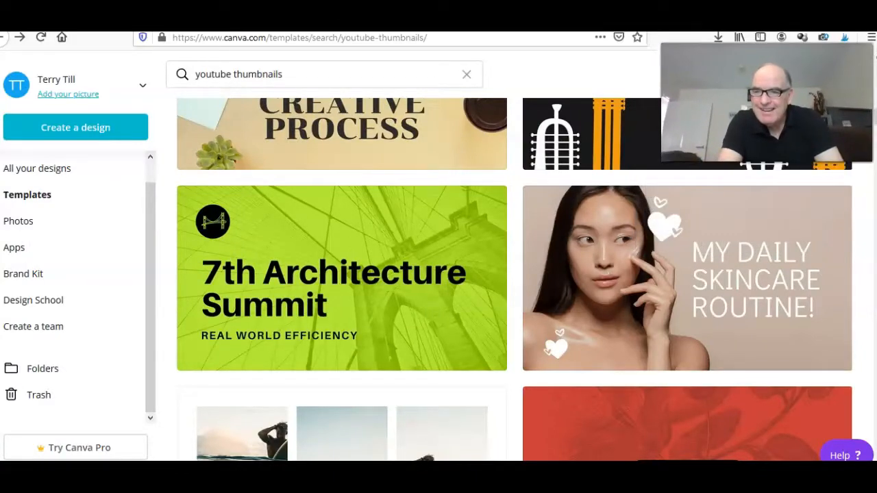
mouse_move(869, 233)
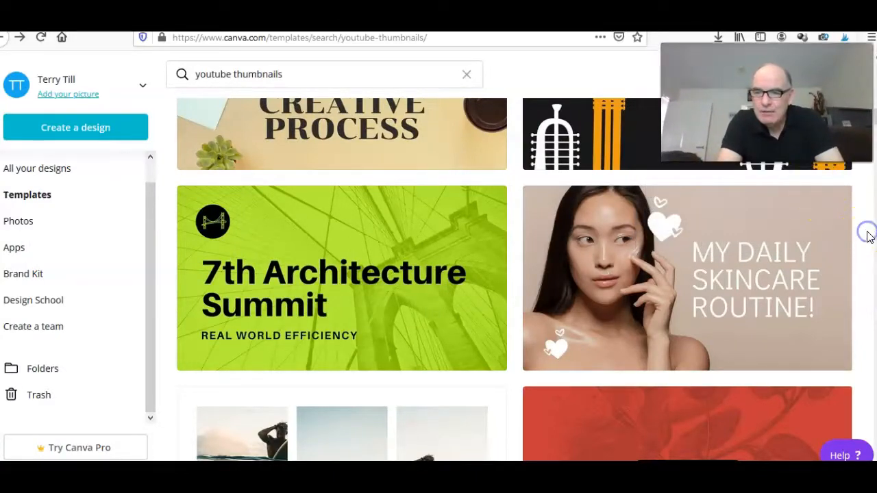
- Scroll far down the YouTube thumbnail results to reach the red-orange CPPJ Pizza Challenge template
scroll("down", 3)
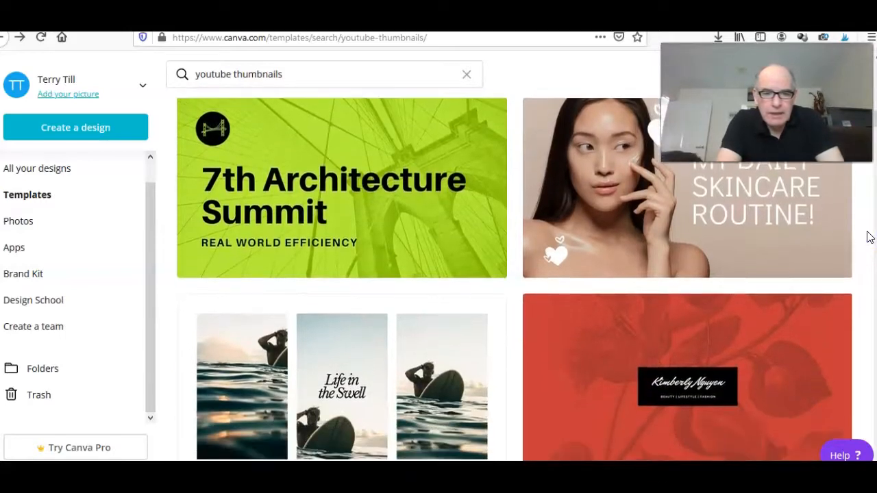
scroll("down", 3)
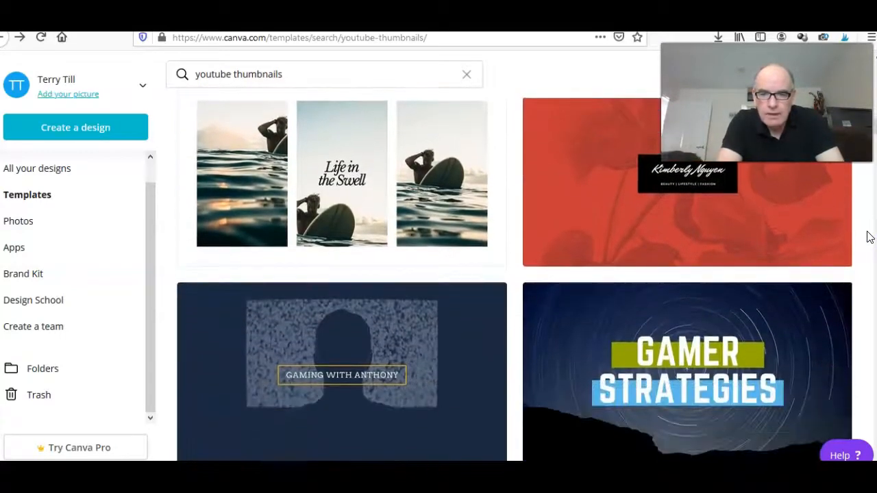
scroll("down", 3)
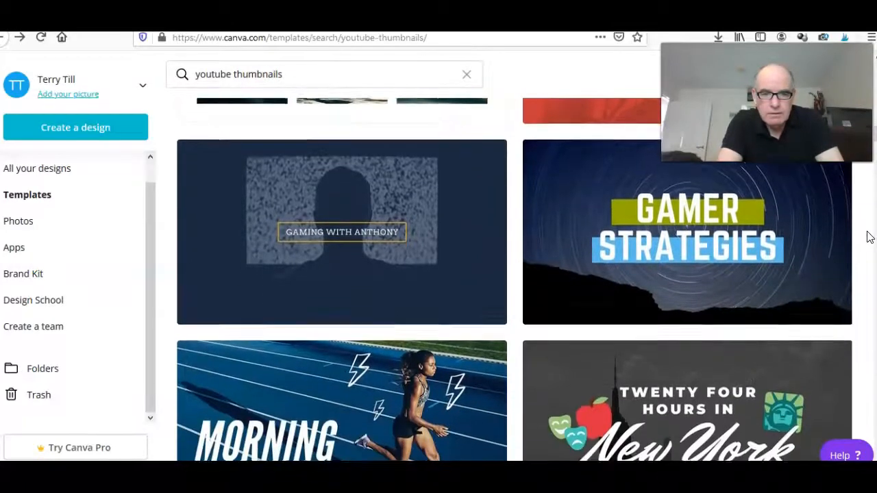
scroll("down", 3)
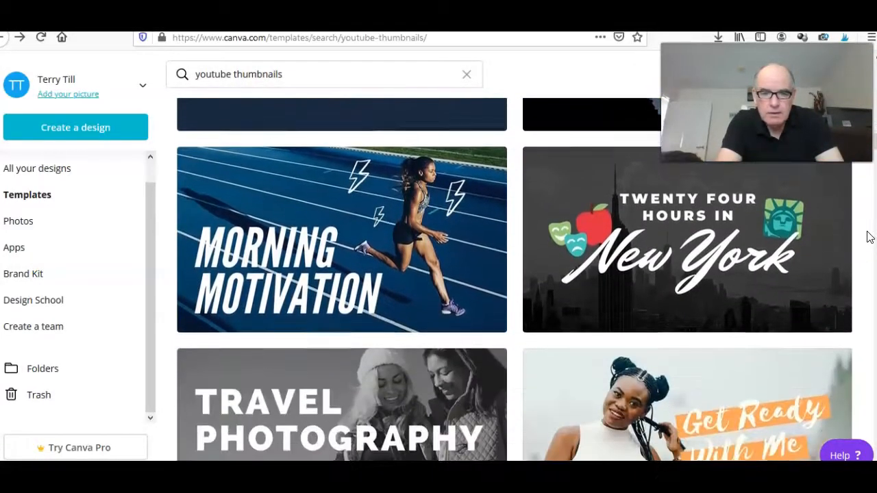
scroll("down", 3)
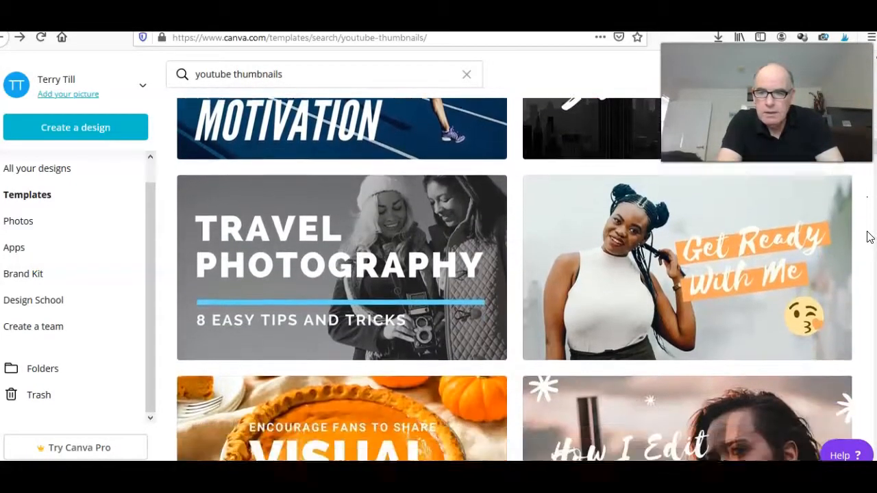
scroll("down", 3)
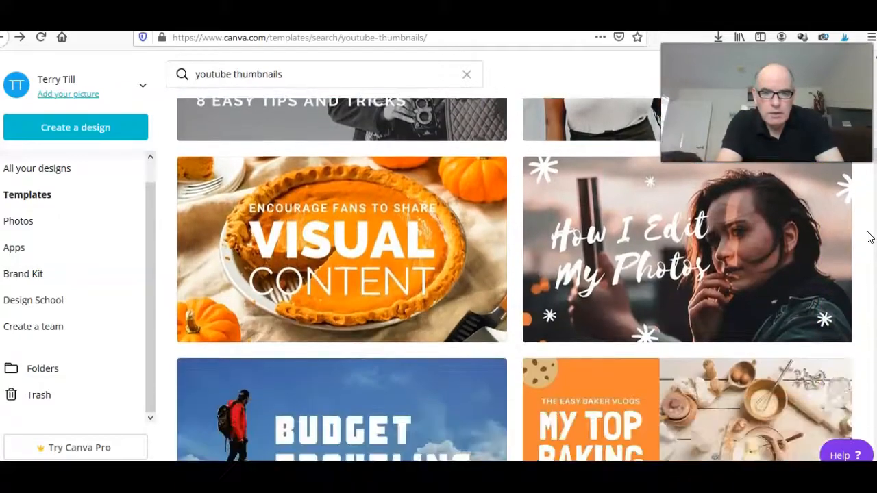
scroll("down", 3)
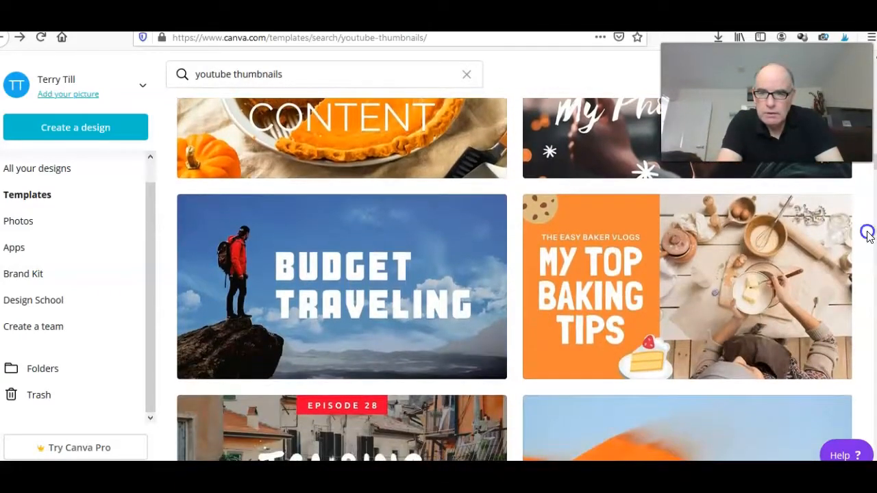
scroll("down", 3)
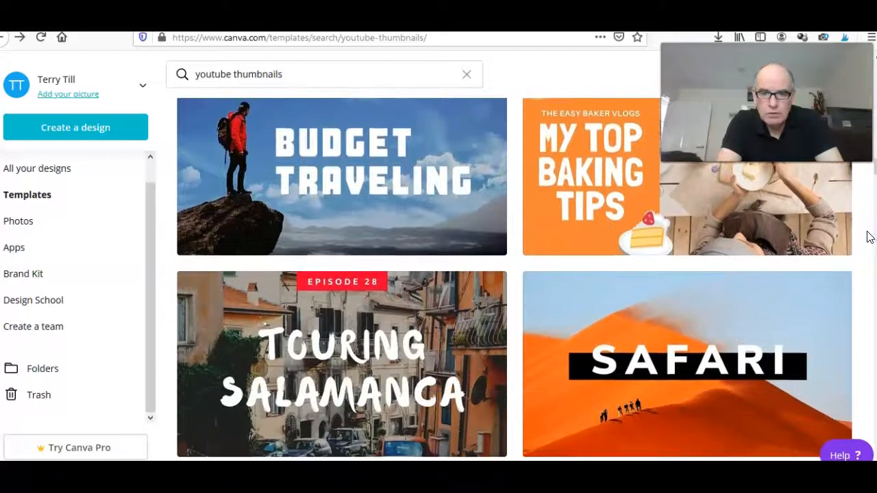
scroll("down", 3)
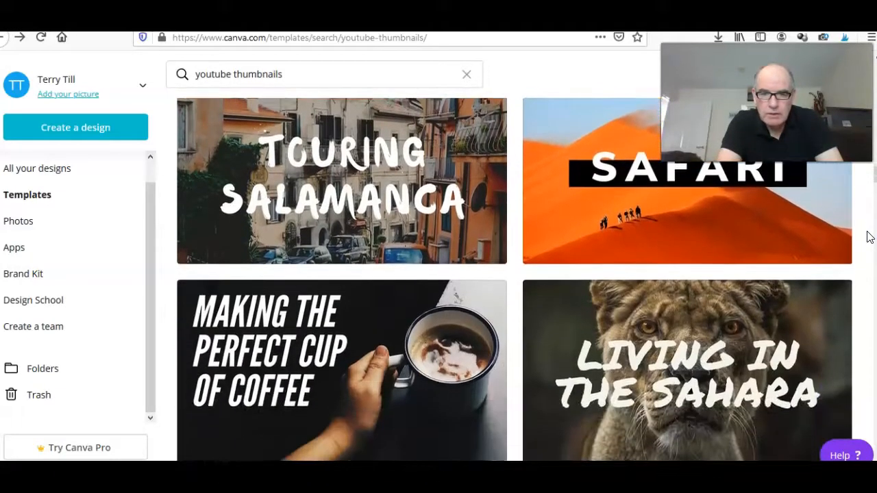
scroll("down", 3)
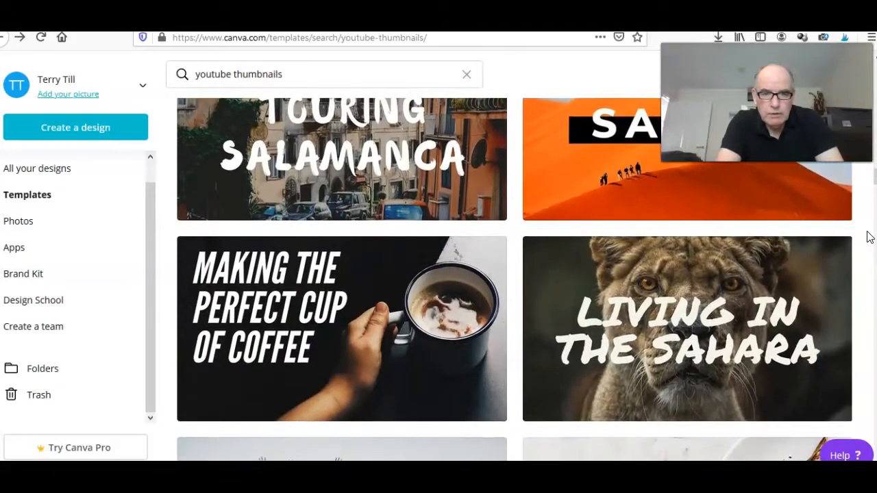
scroll("down", 3)
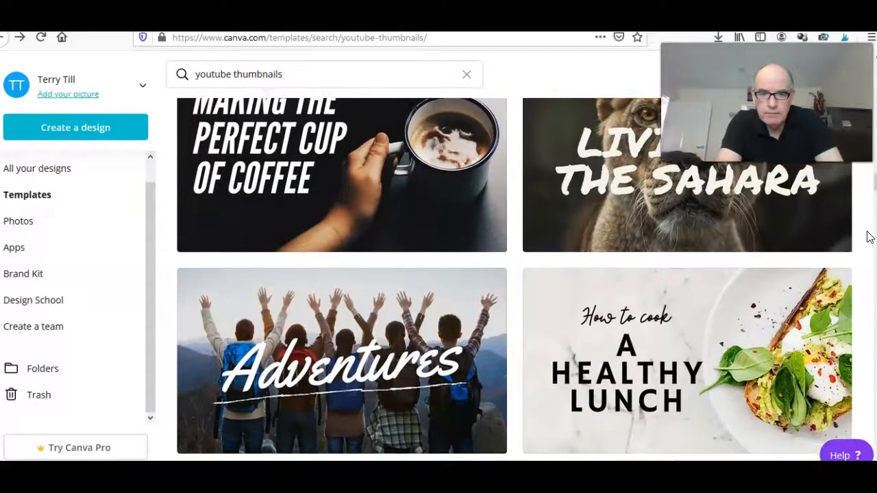
scroll("down", 3)
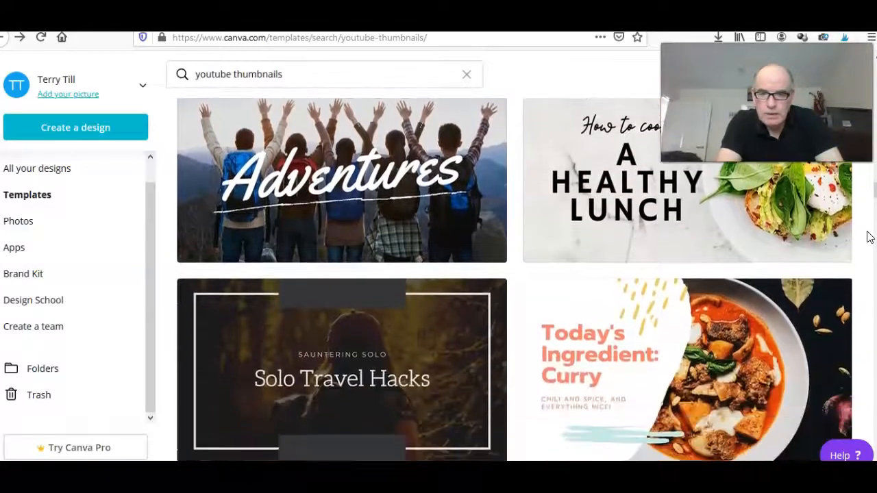
scroll("down", 3)
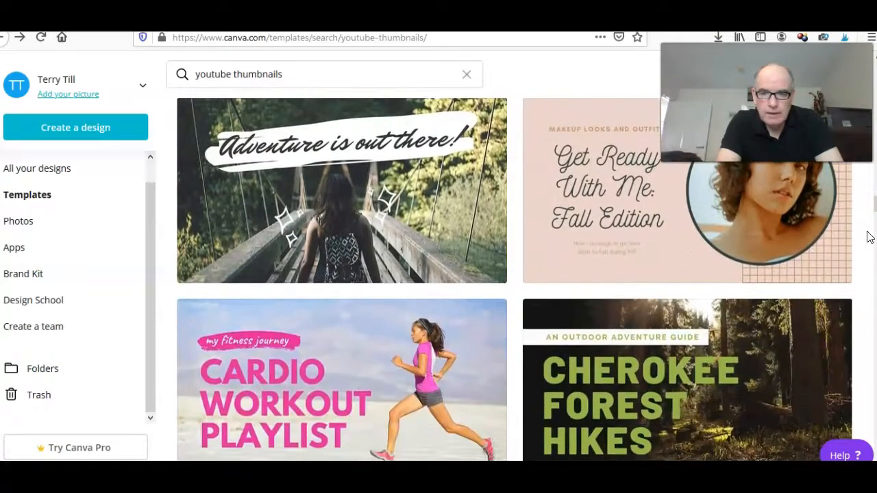
scroll("down", 3)
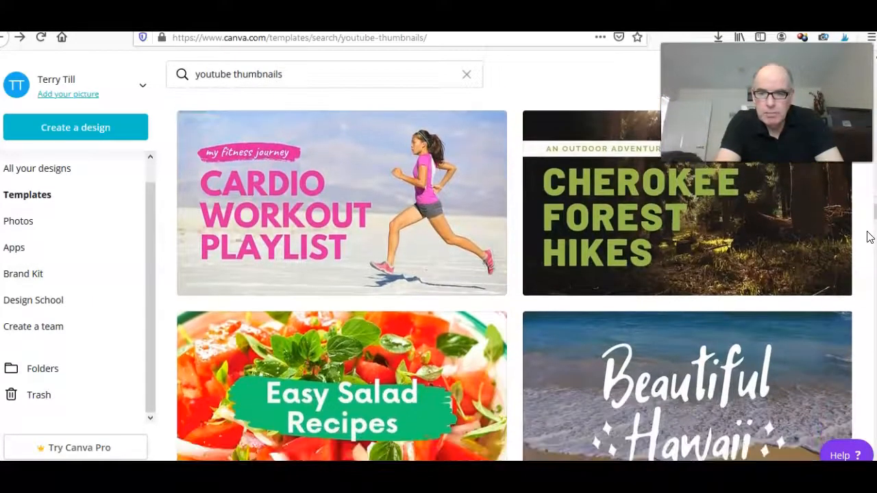
scroll("down", 3)
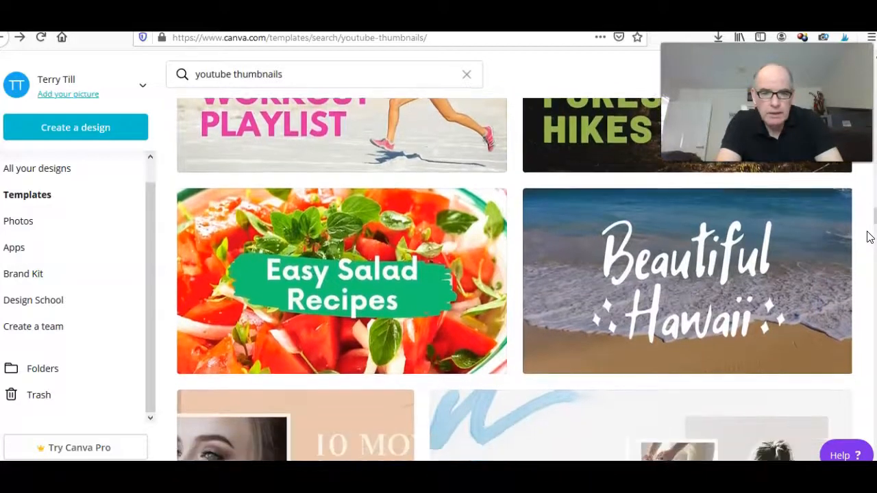
scroll("down", 3)
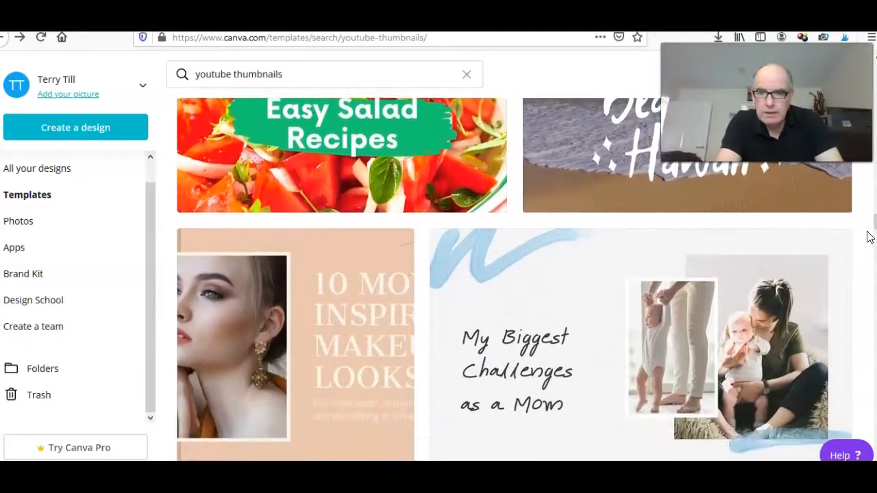
scroll("down", 3)
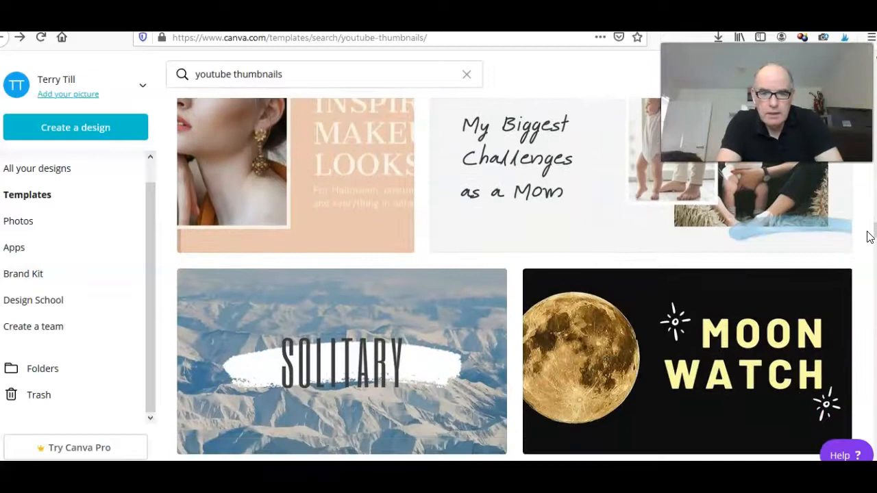
scroll("down", 3)
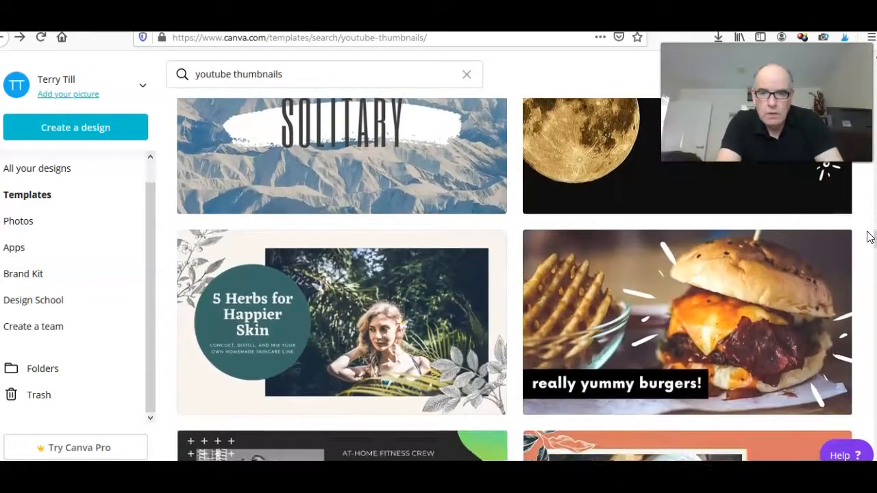
scroll("down", 3)
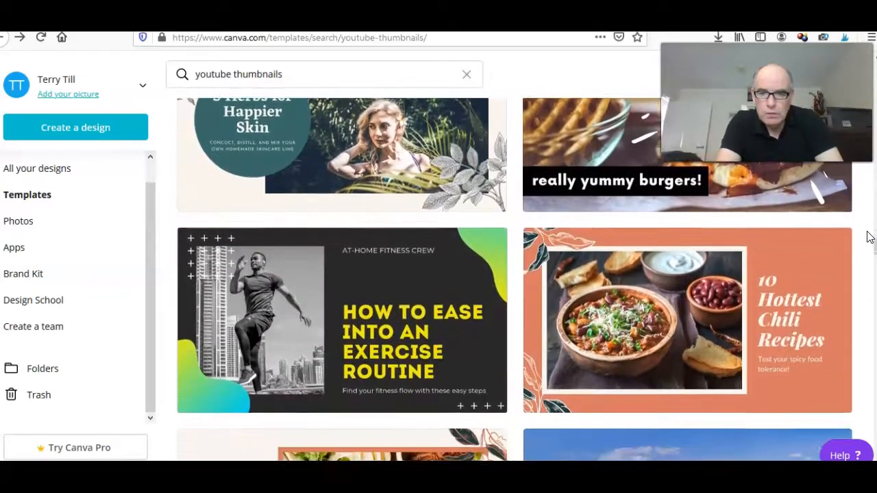
scroll("down", 3)
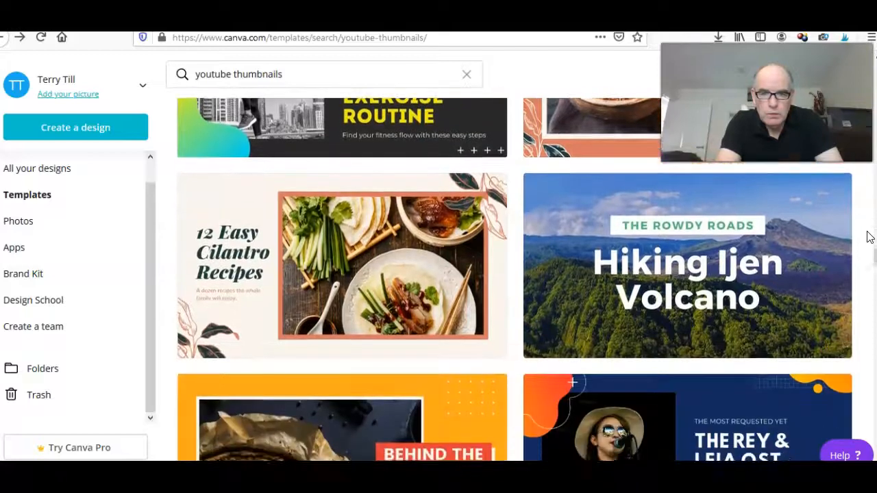
scroll("down", 3)
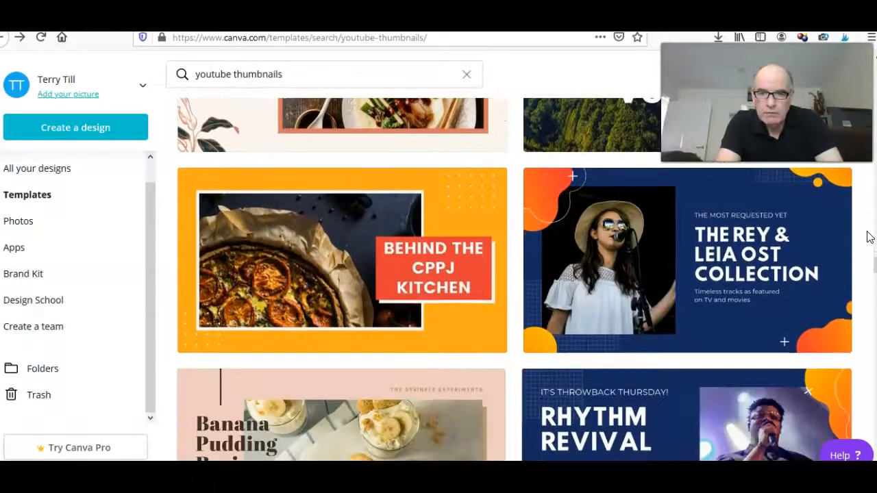
scroll("down", 3)
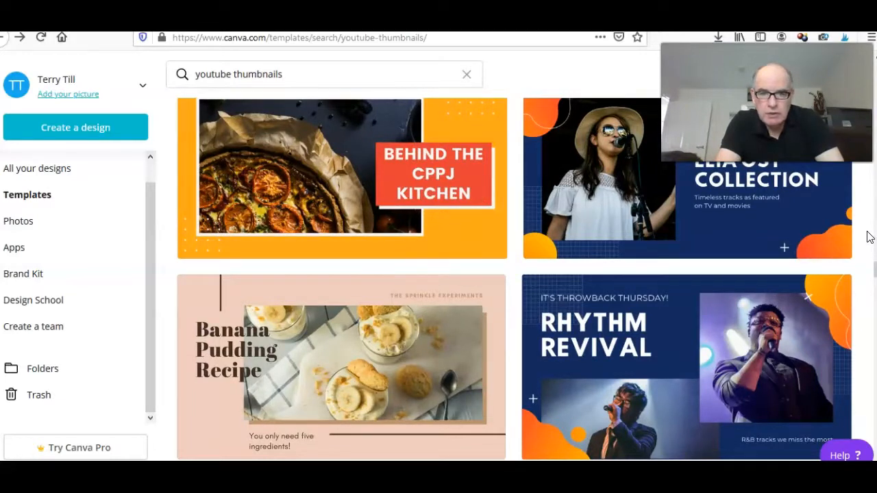
scroll("down", 3)
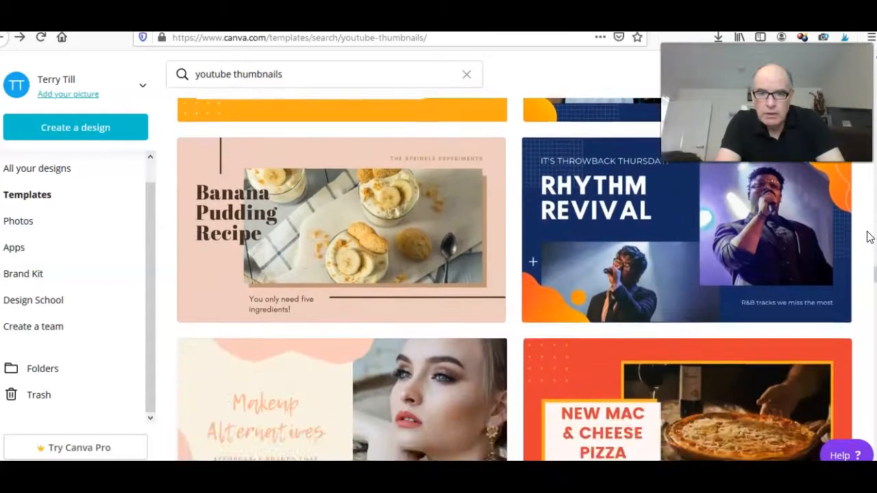
scroll("down", 3)
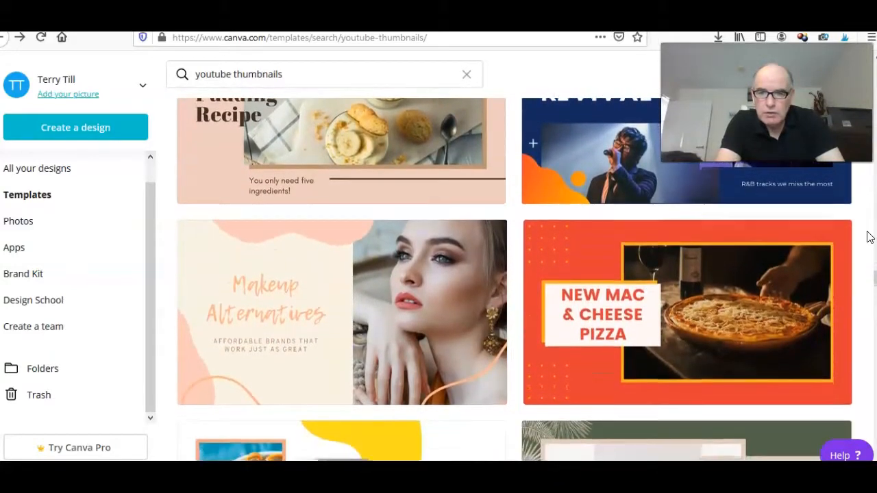
scroll("down", 3)
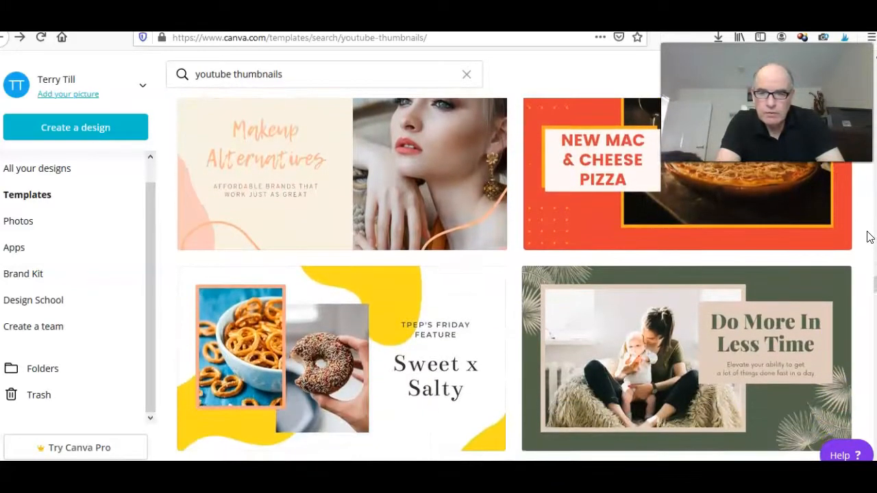
scroll("down", 3)
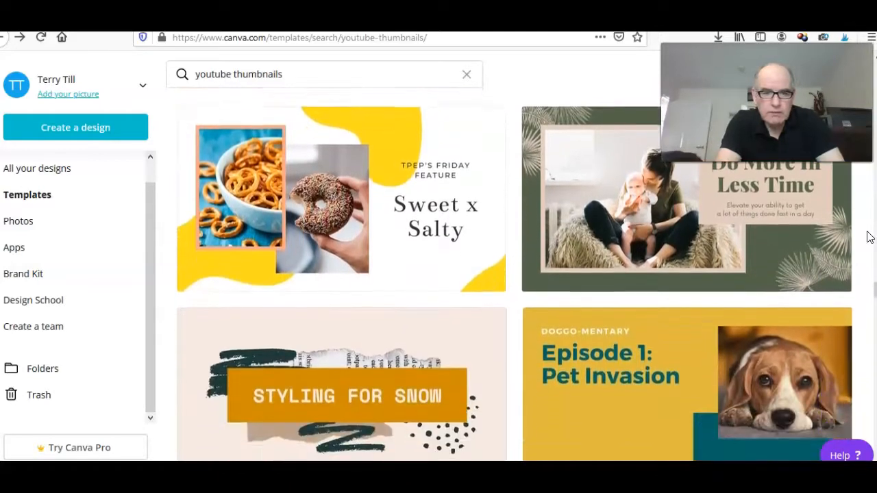
scroll("down", 3)
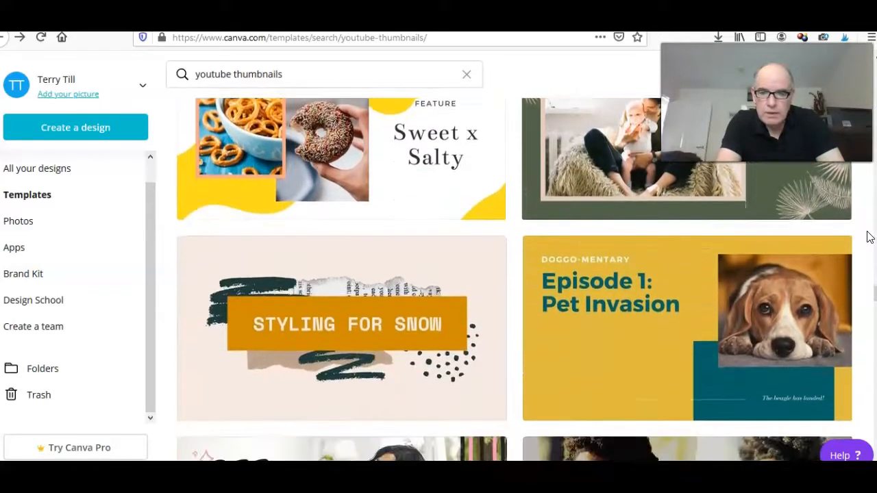
scroll("down", 3)
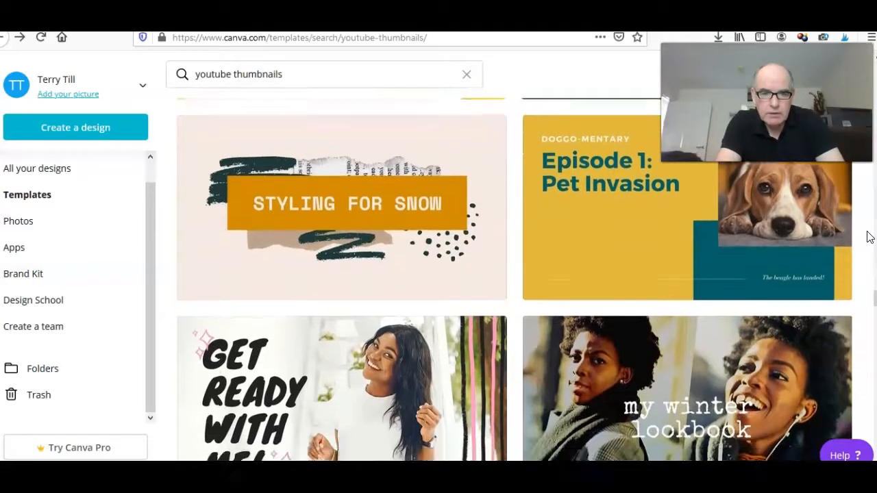
scroll("down", 3)
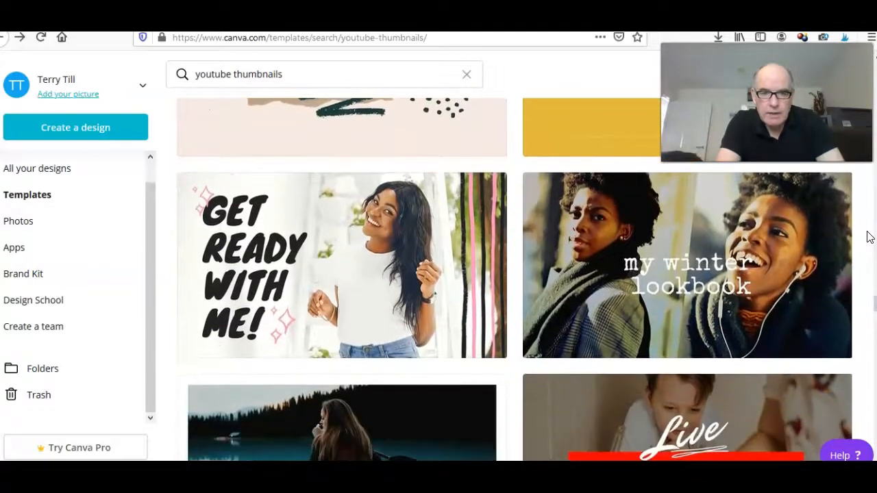
scroll("down", 3)
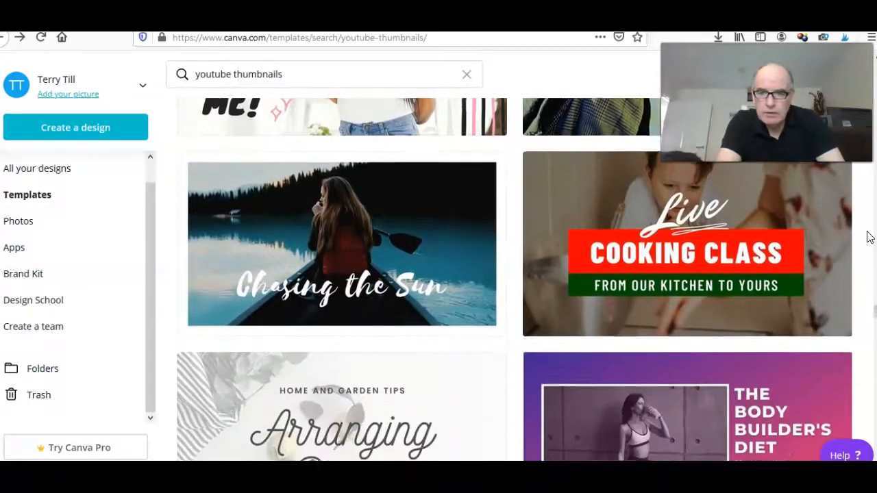
scroll("down", 3)
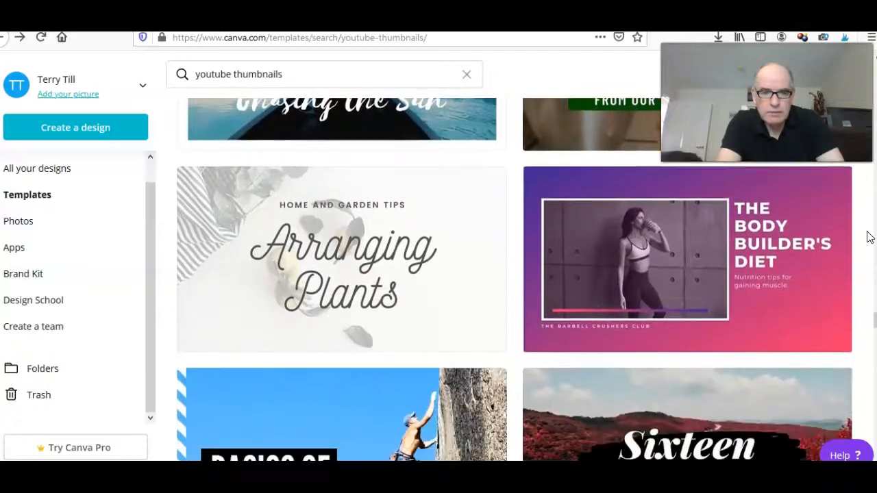
scroll("down", 3)
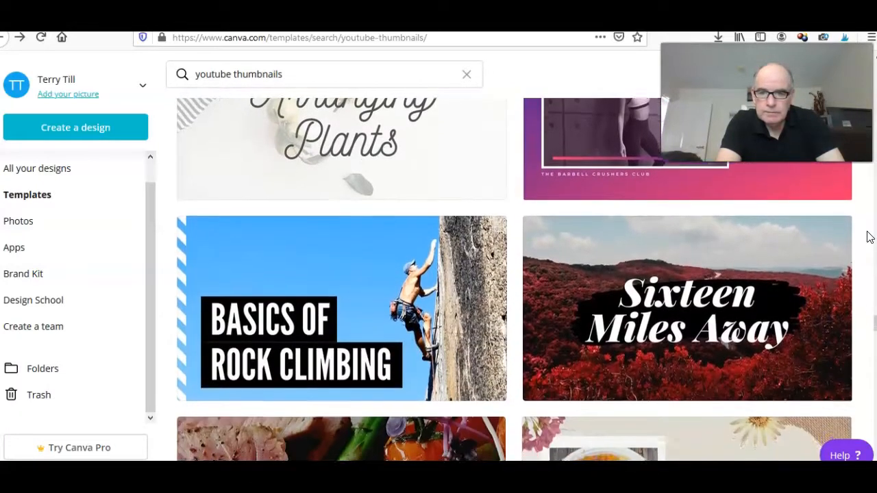
scroll("down", 3)
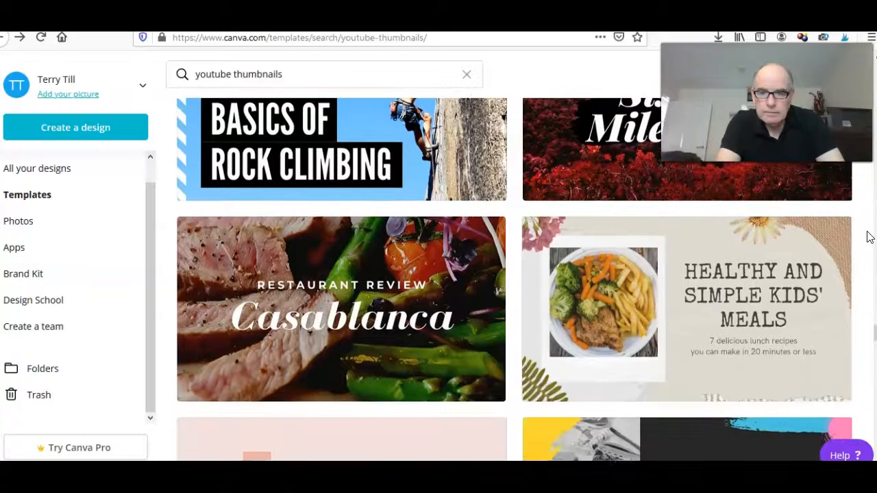
scroll("down", 3)
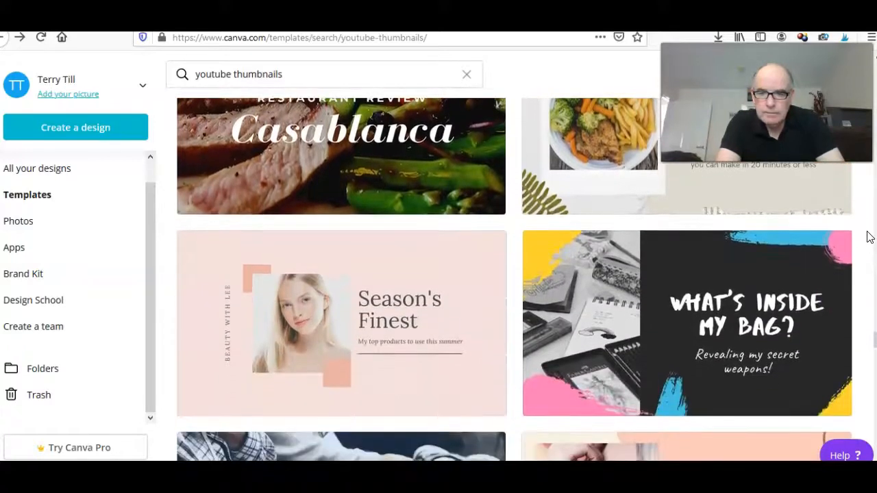
scroll("down", 3)
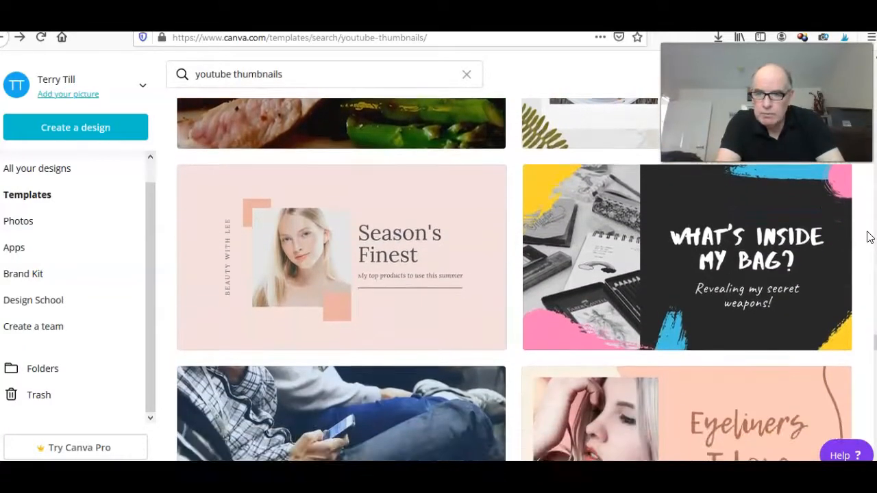
scroll("down", 3)
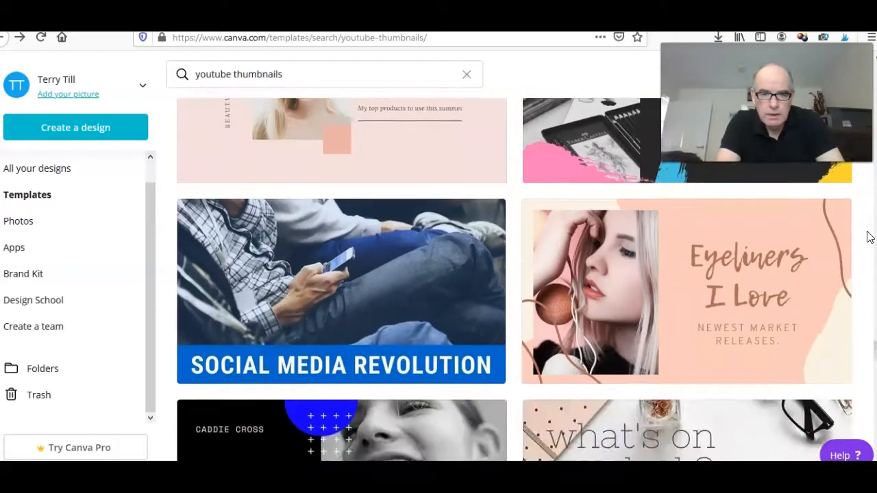
scroll("down", 3)
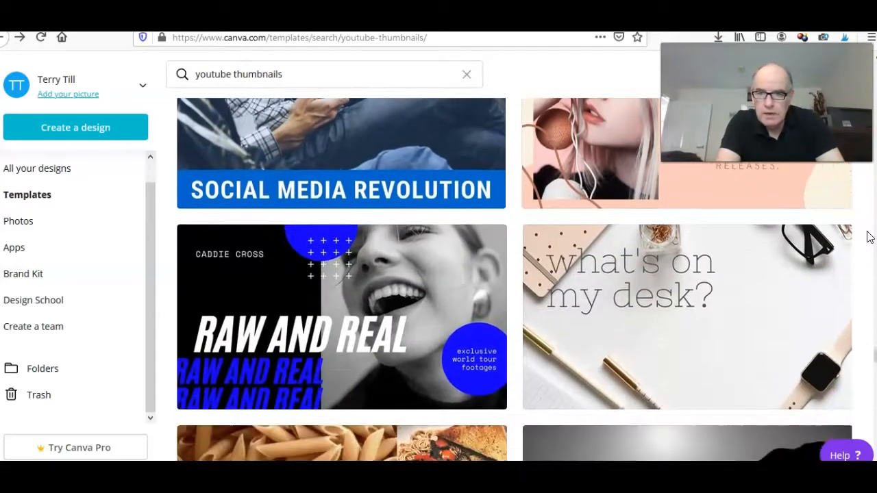
scroll("down", 3)
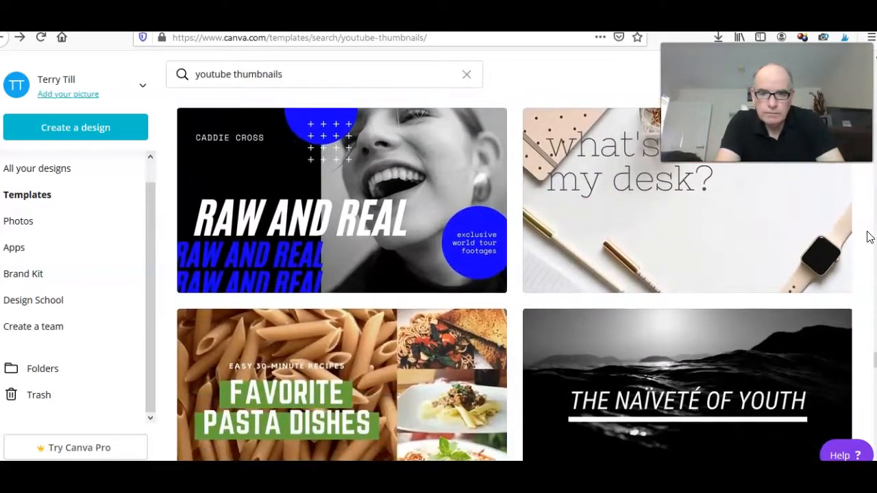
scroll("down", 3)
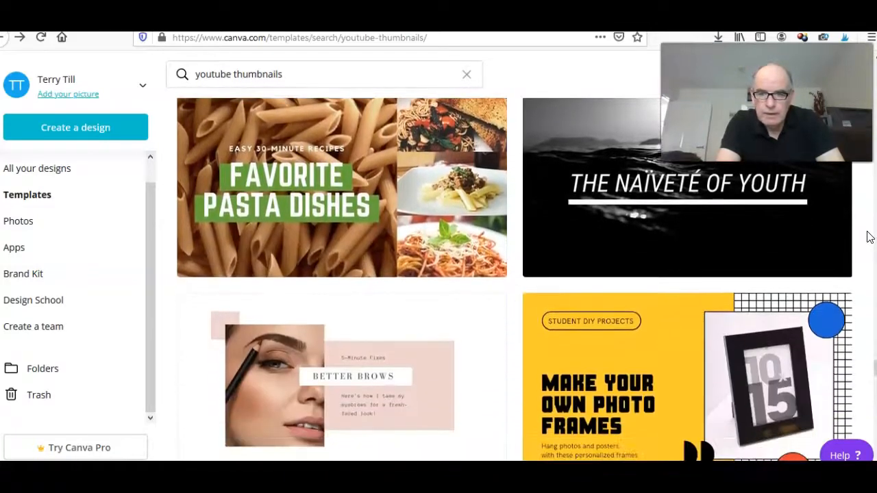
scroll("down", 3)
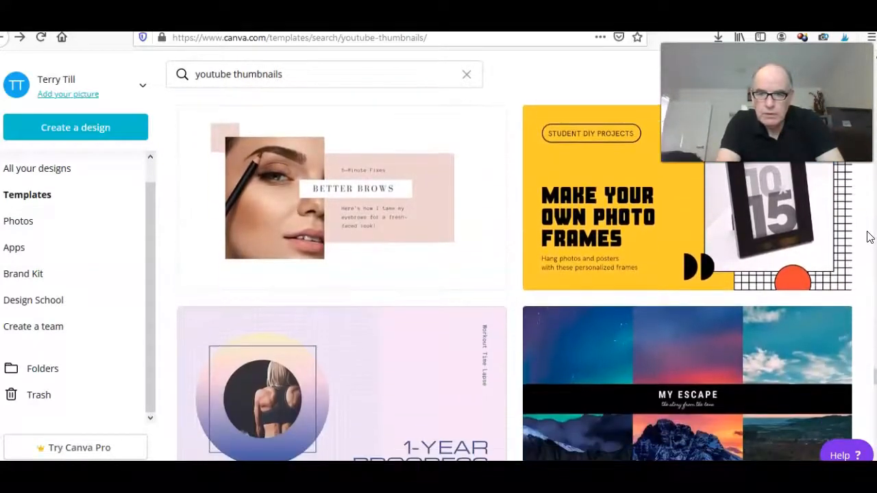
scroll("down", 3)
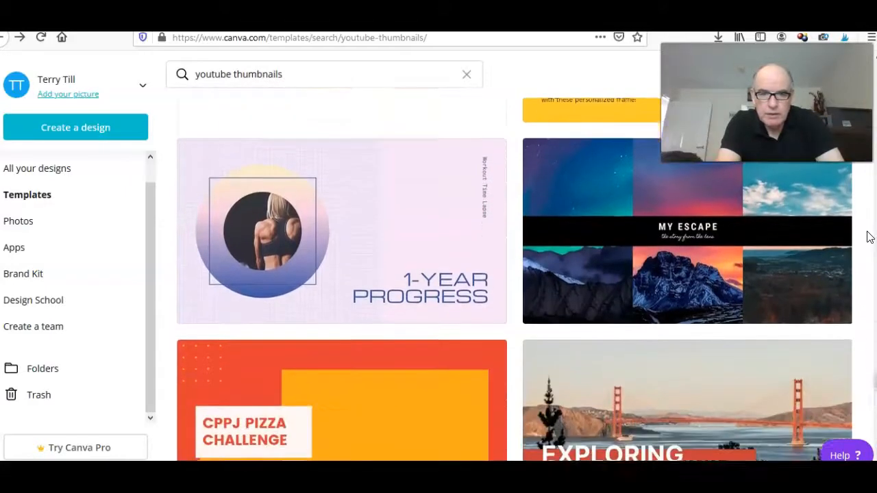
scroll("down", 3)
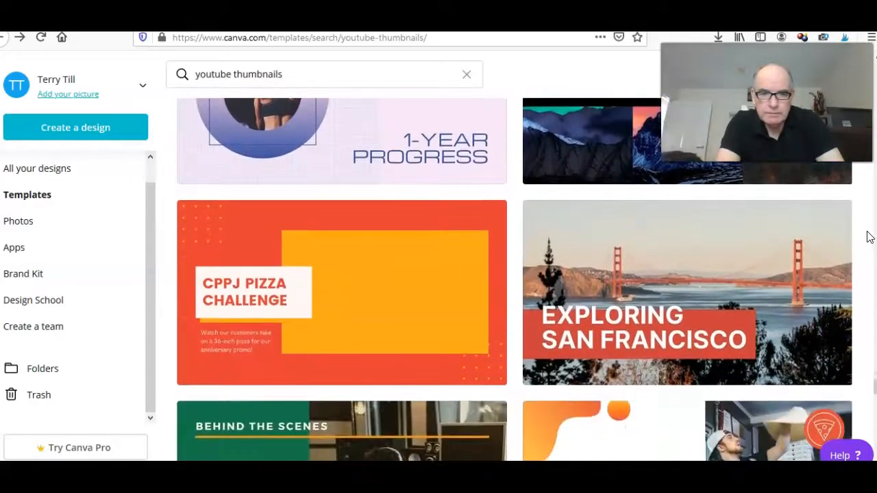
scroll("down", 3)
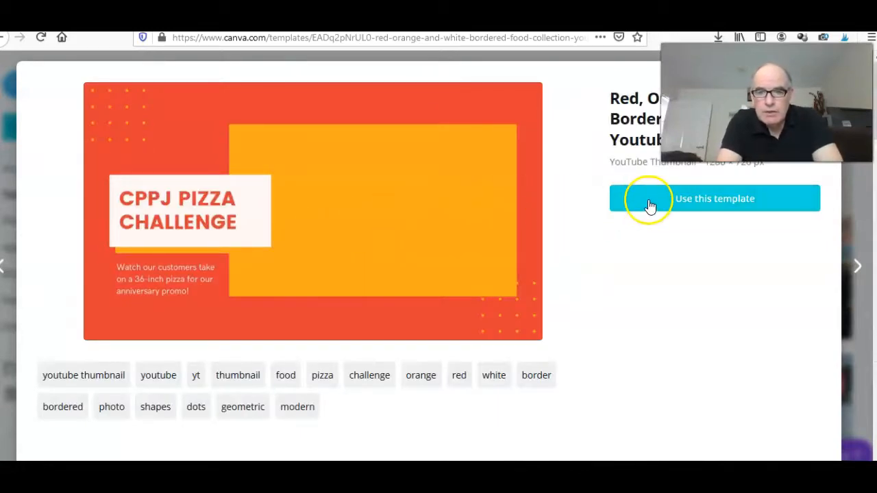
- Open the CPPJ Pizza Challenge template as an editable design with 'Use this template'
left_click(714, 198)
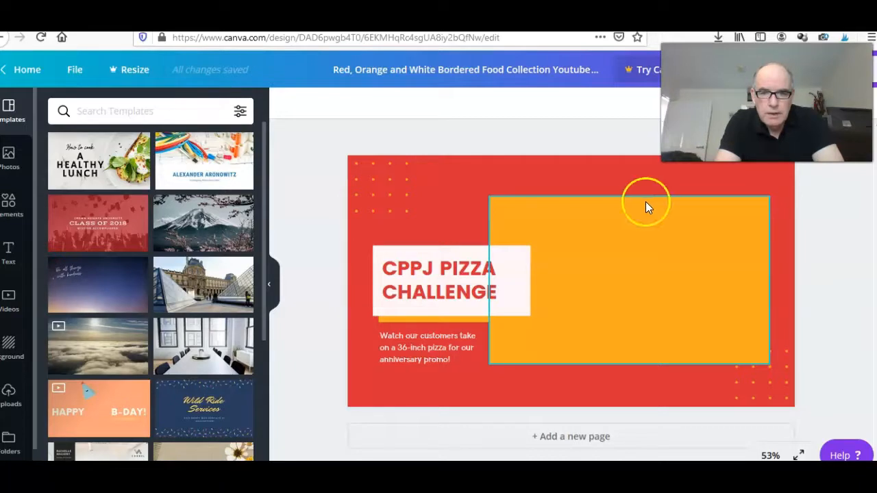
- Select and clear the existing CPPJ PIZZA CHALLENGE headline text
left_click(439, 280)
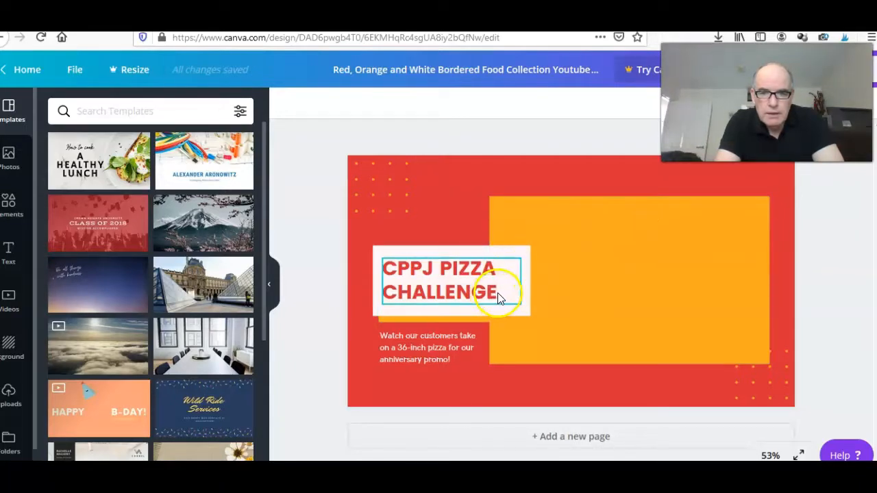
left_click(500, 293)
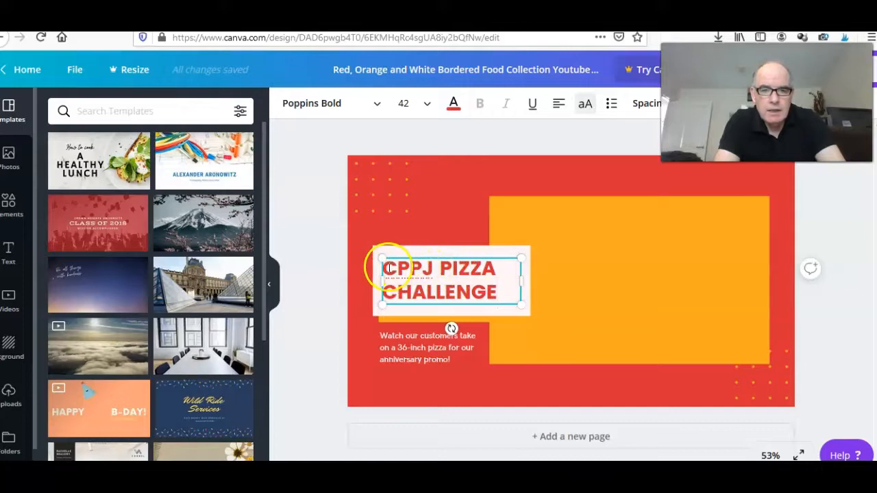
triple_click(439, 280)
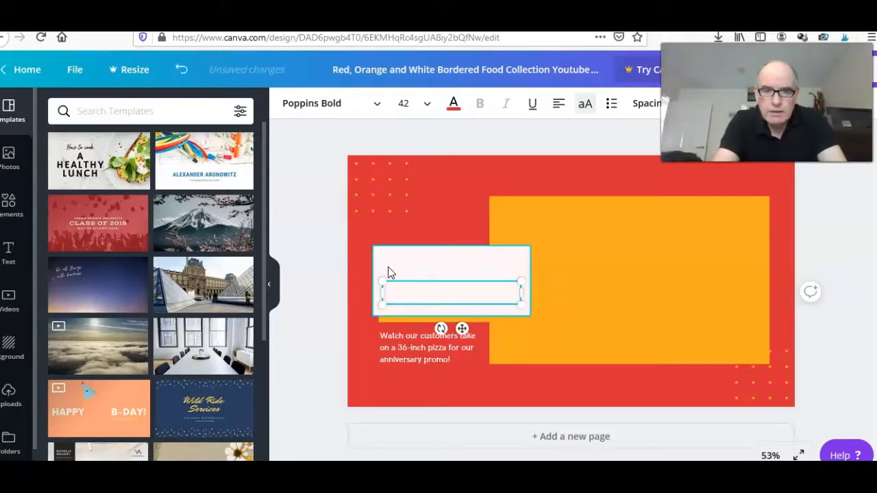
left_click(404, 292)
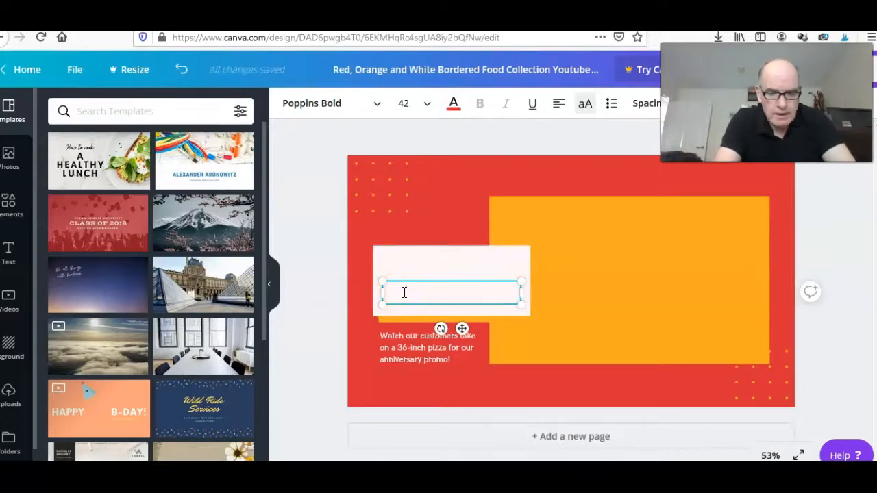
- Type 'HOW TO CREATE YOUTUBE THUMBNAIL' as the new headline, fixing a typo
type("HO")
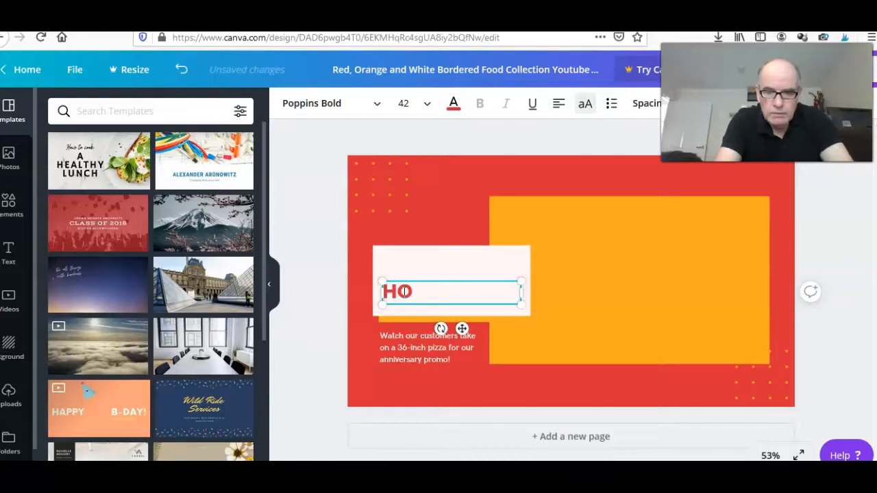
key("Backspace")
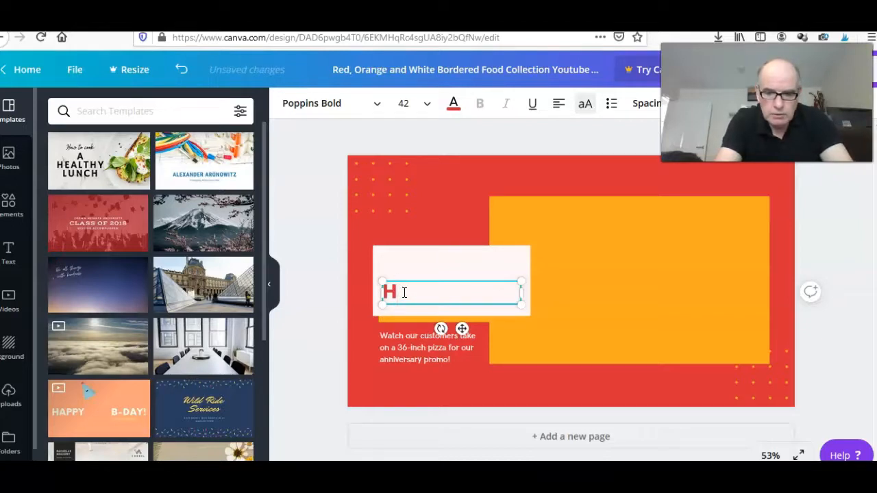
type("OW")
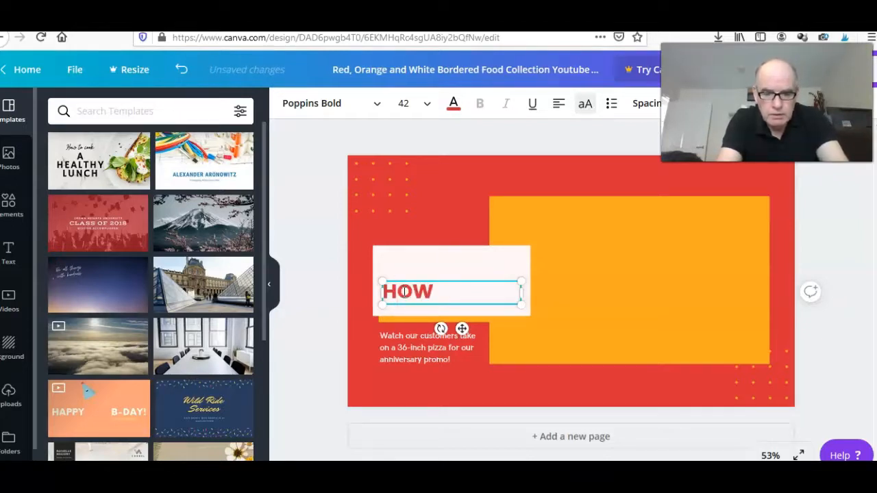
type("TO CREATE")
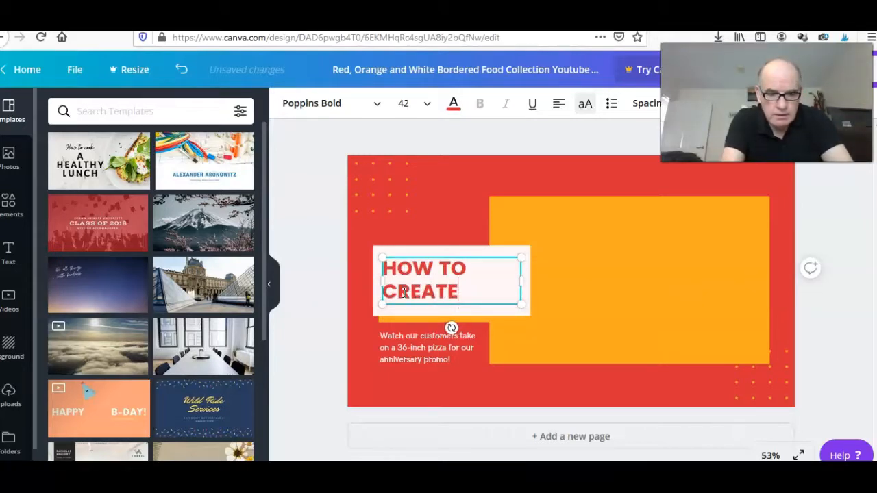
left_click(452, 291)
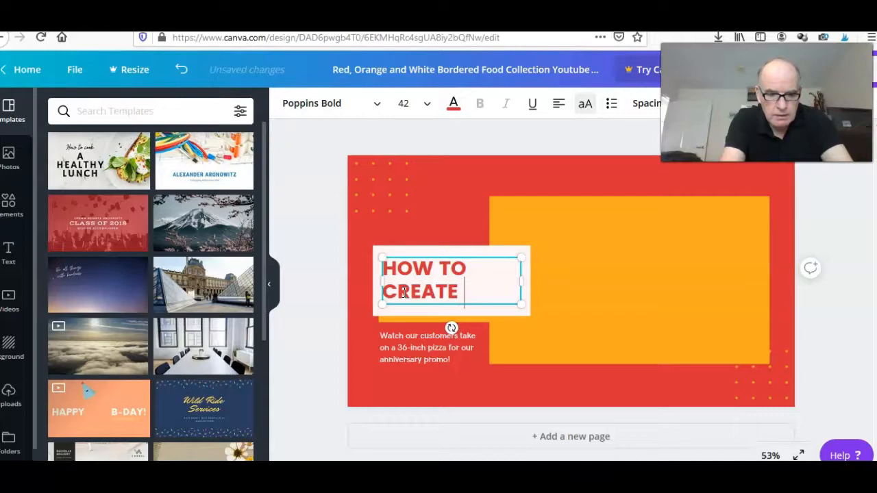
type("YOUTUBE")
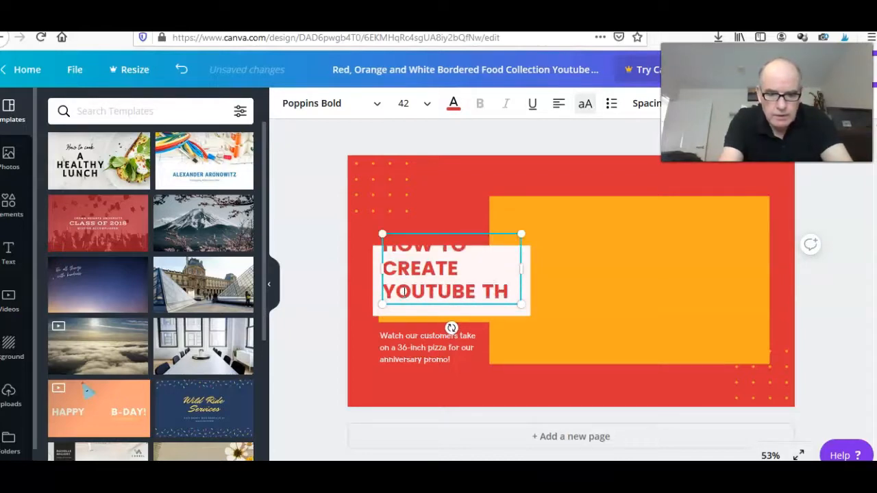
type("THUMBNA")
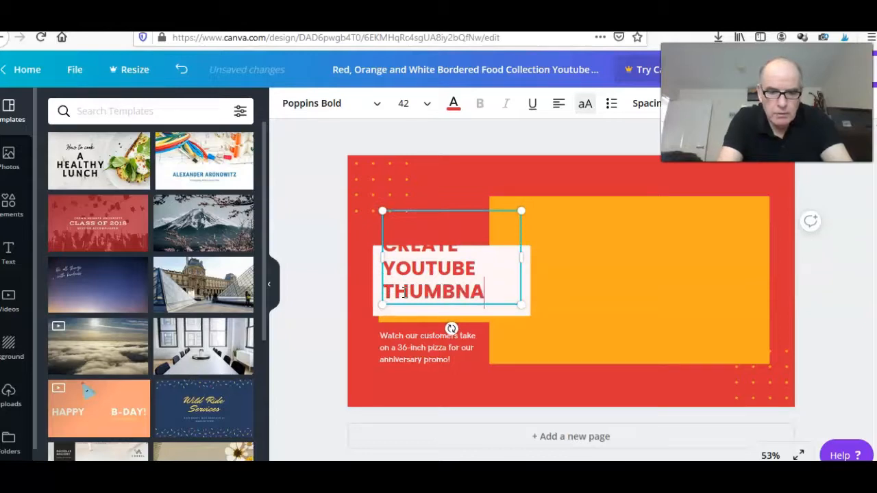
type("IL")
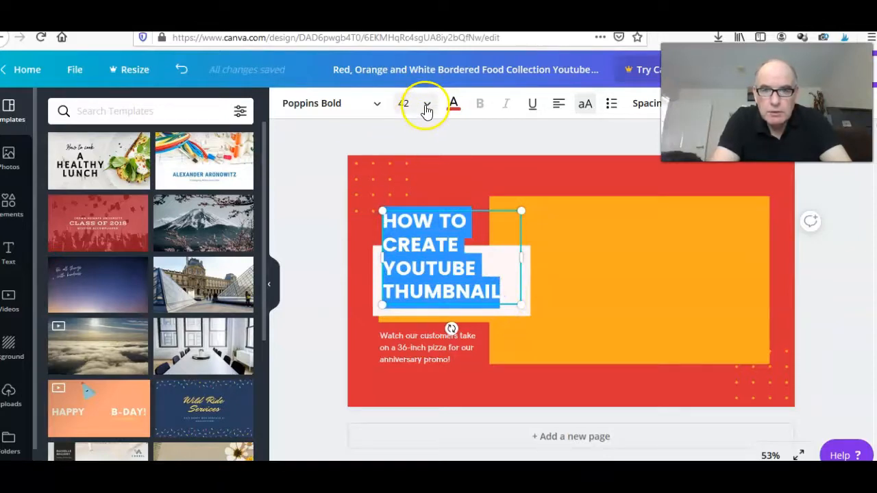
- Scale the headline down to about 29.2 pt so it fits three lines
left_click(426, 104)
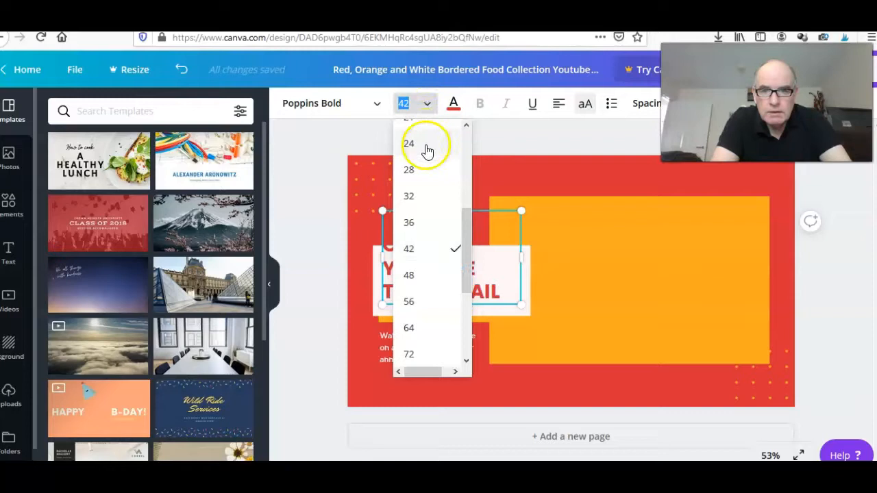
mouse_move(419, 197)
type("29.2")
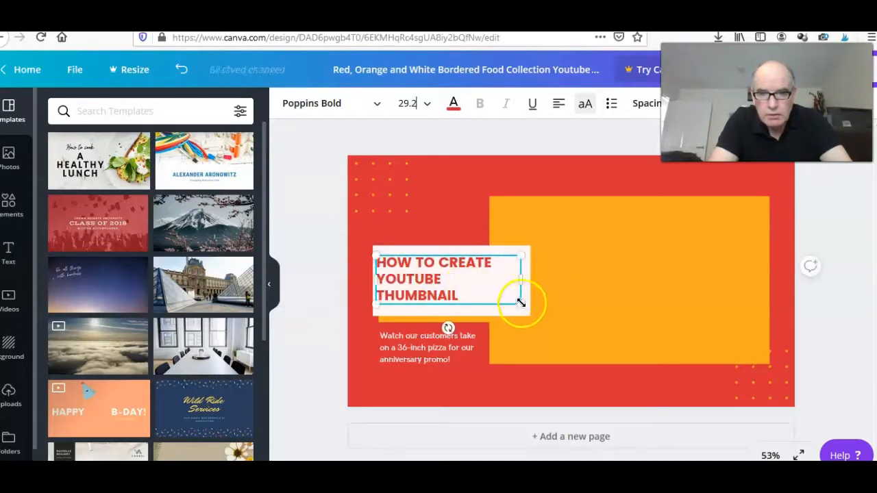
left_click_drag(520, 302, 527, 310)
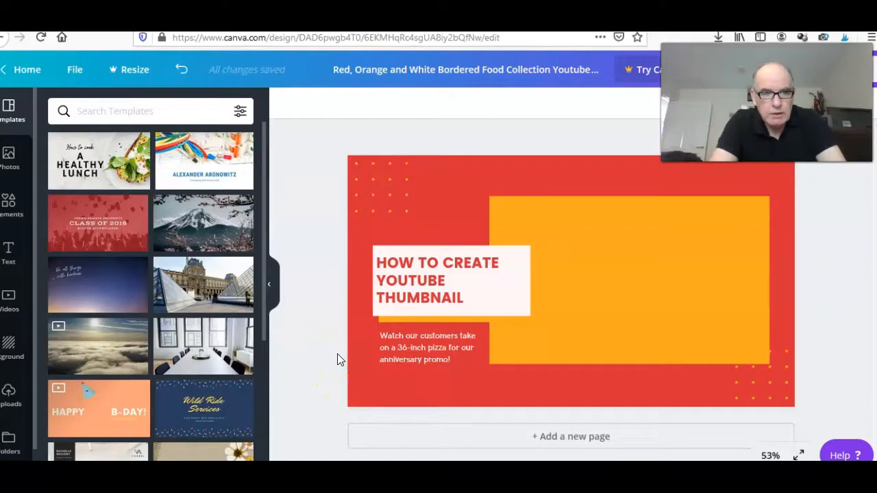
mouse_move(13, 202)
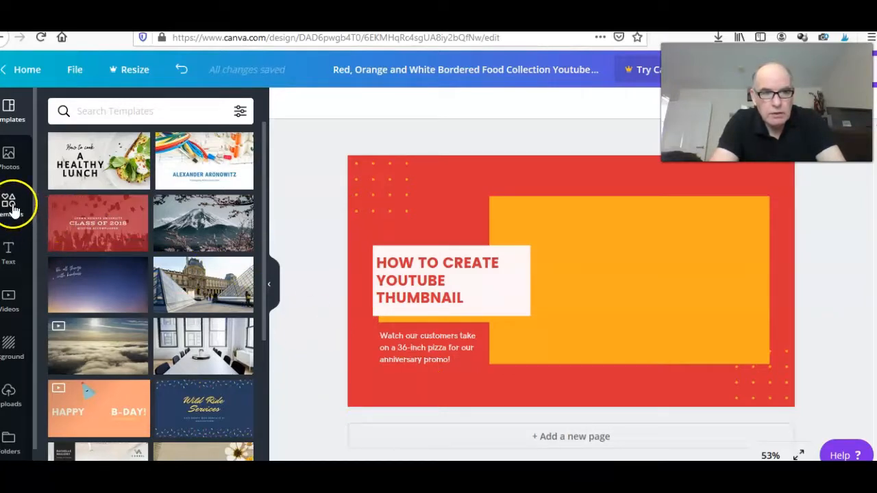
mouse_move(24, 267)
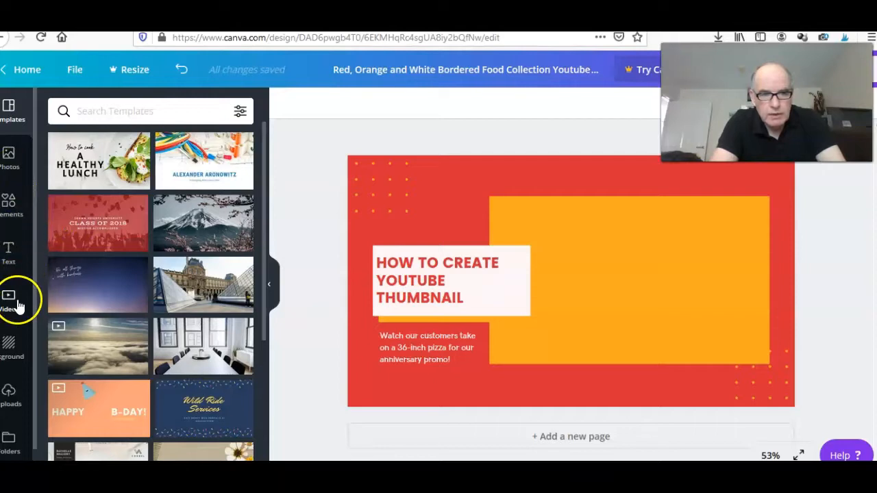
mouse_move(9, 391)
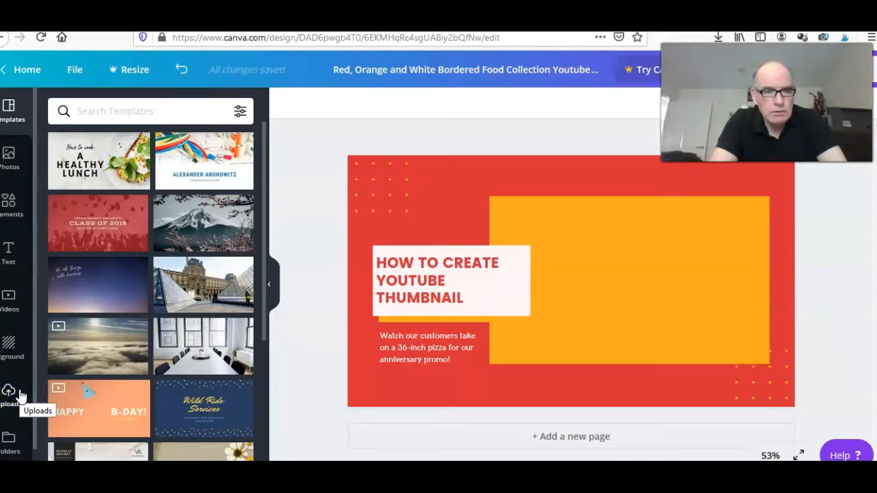
mouse_move(13, 205)
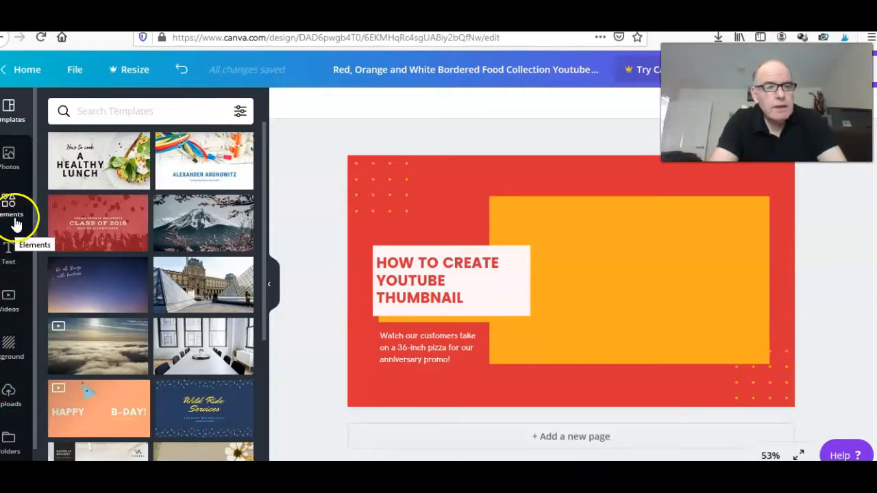
- Open the Elements panel from the left sidebar
left_click(12, 205)
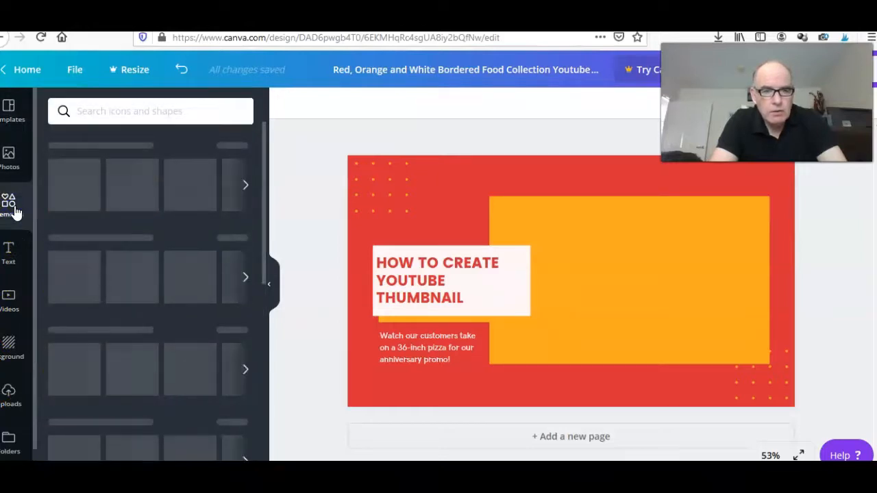
- Add a circle shape and drag it partly off the thumbnail's top-left corner
left_click(9, 202)
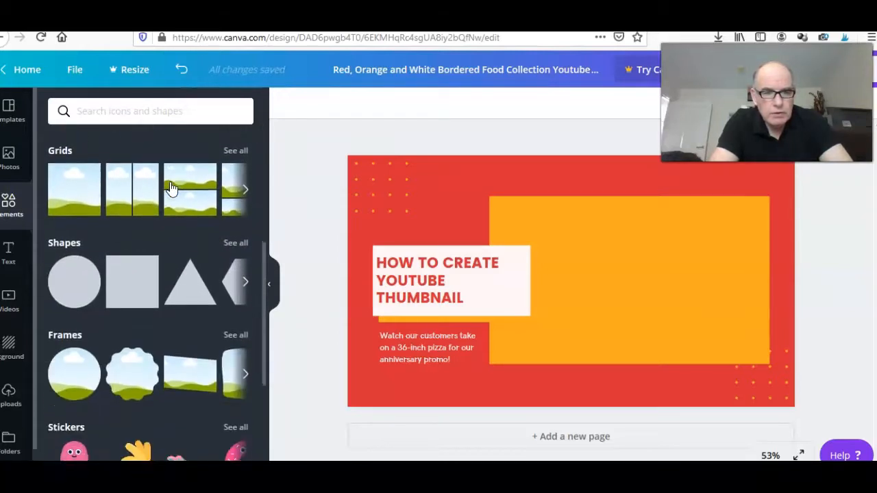
left_click(74, 280)
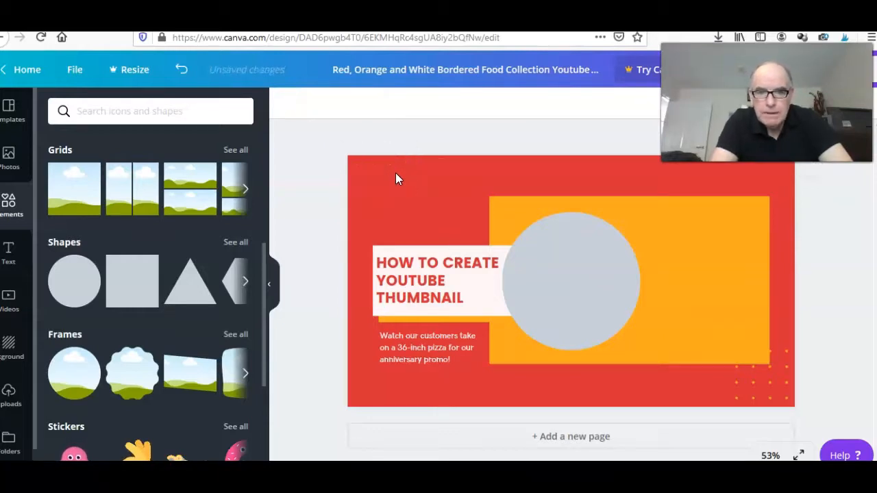
left_click(570, 280)
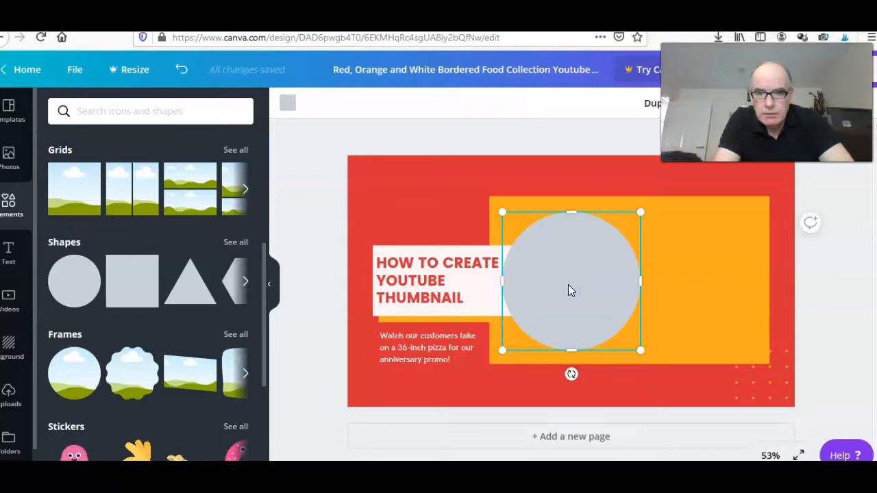
left_click_drag(570, 281, 422, 188)
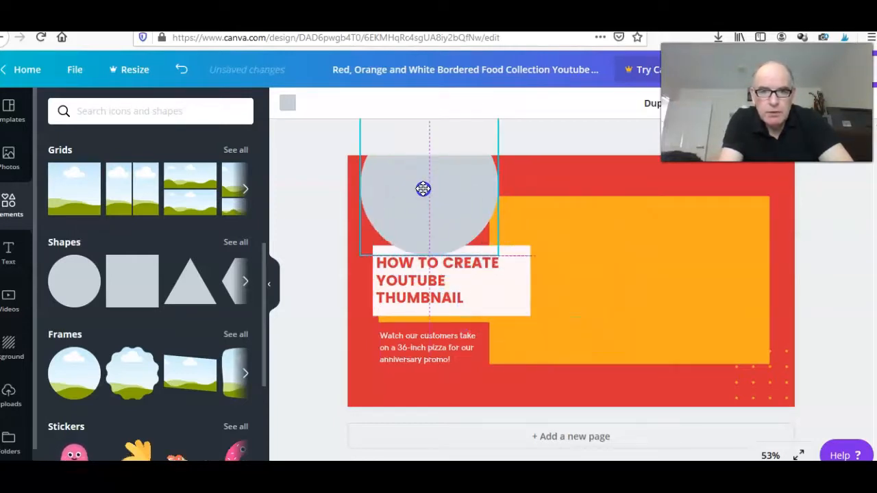
left_click_drag(423, 188, 413, 179)
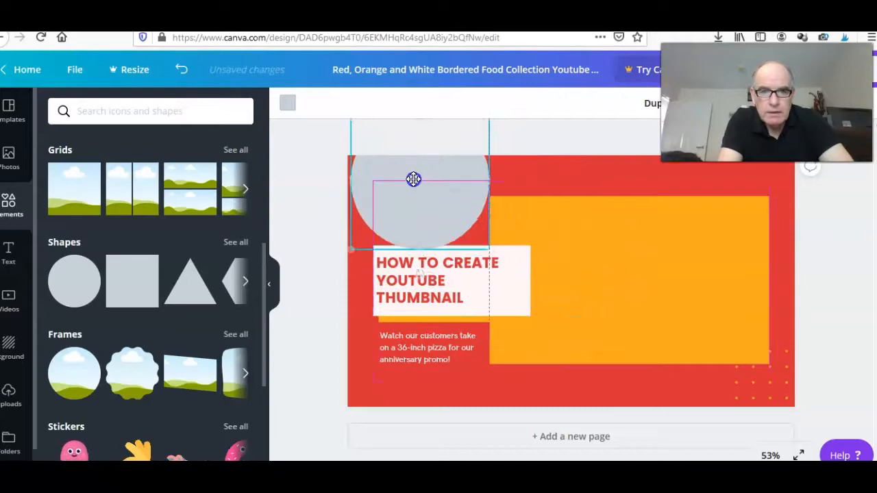
left_click_drag(413, 179, 363, 161)
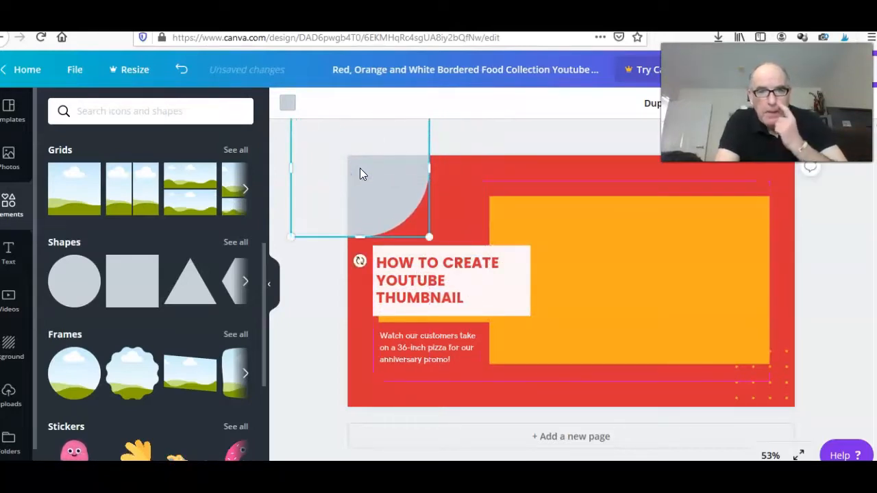
mouse_move(439, 167)
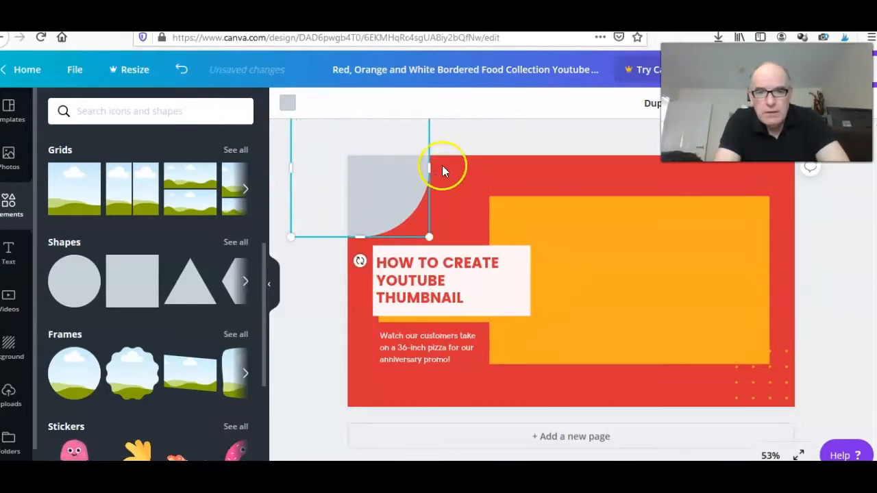
mouse_move(401, 147)
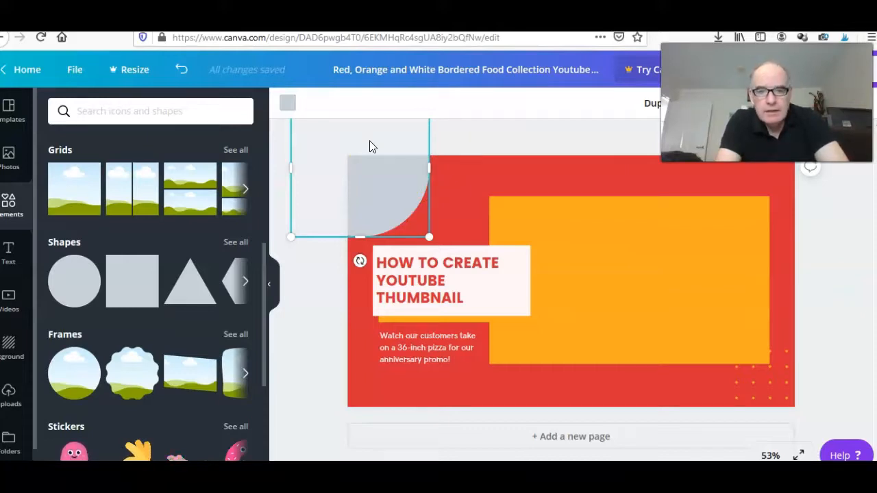
mouse_move(380, 208)
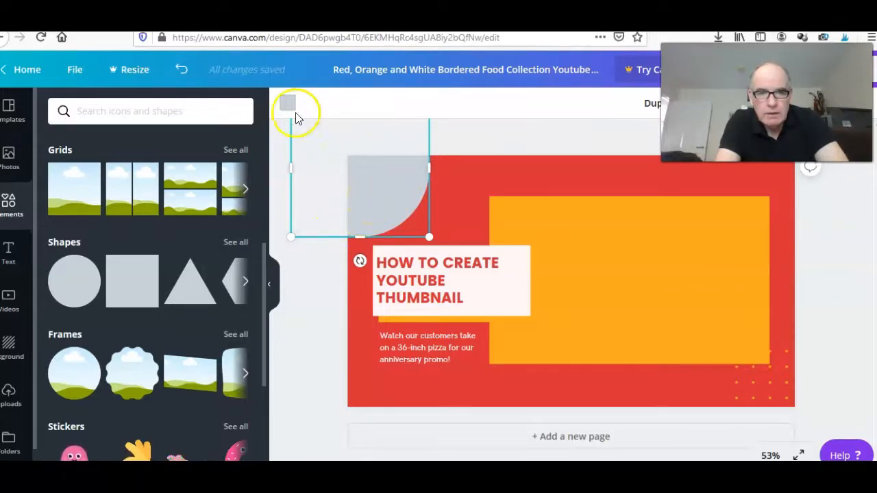
left_click(288, 106)
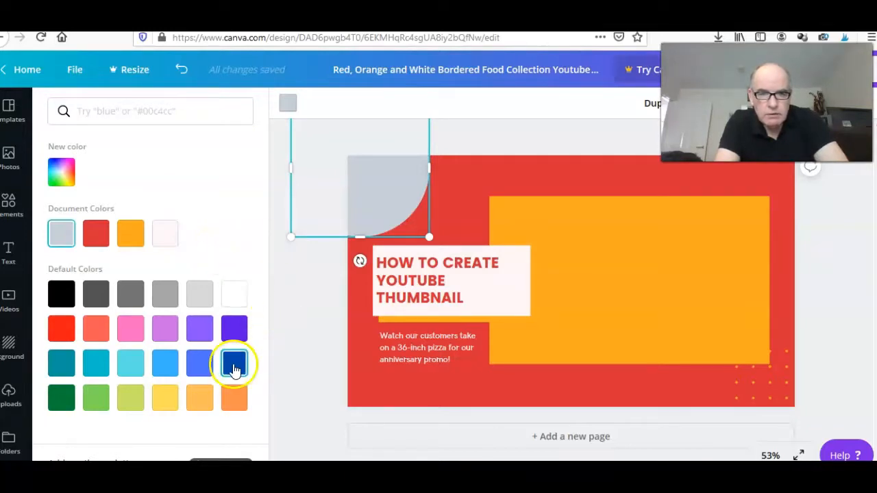
- Pick dark blue from Default Colors for the corner circle
left_click(234, 362)
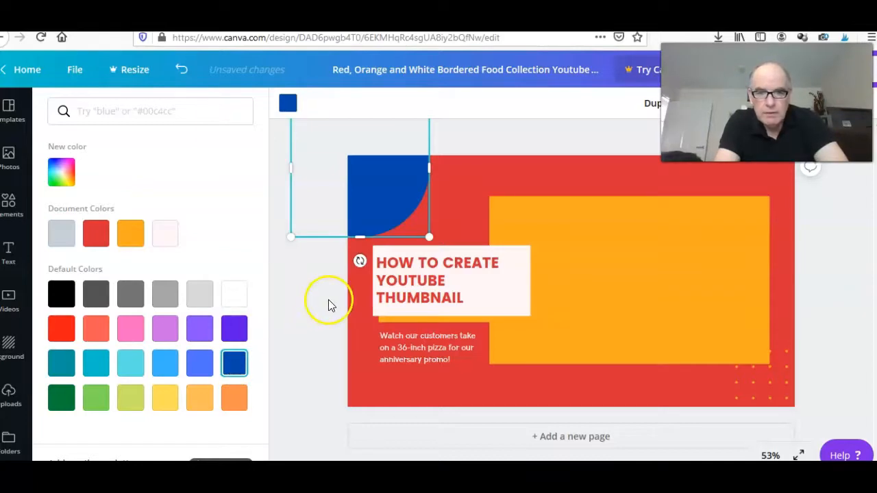
- Deselect the circle and delete the small pizza promo caption under the headline
left_click(9, 204)
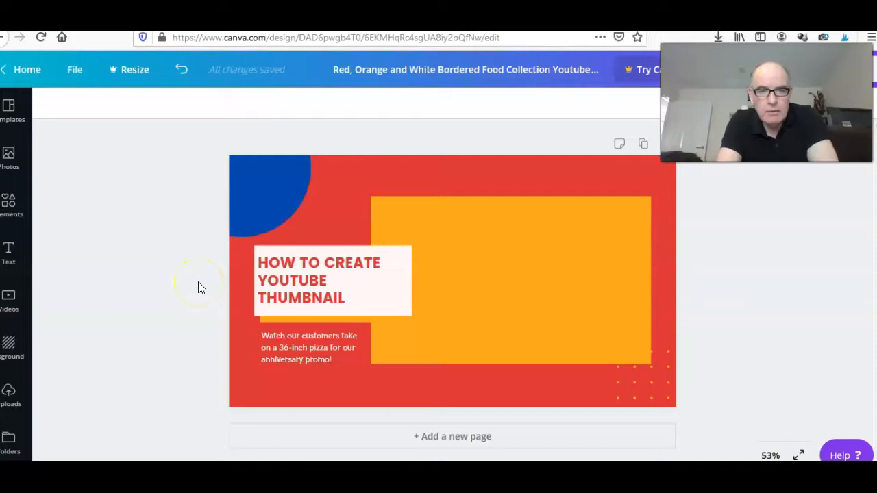
mouse_move(137, 283)
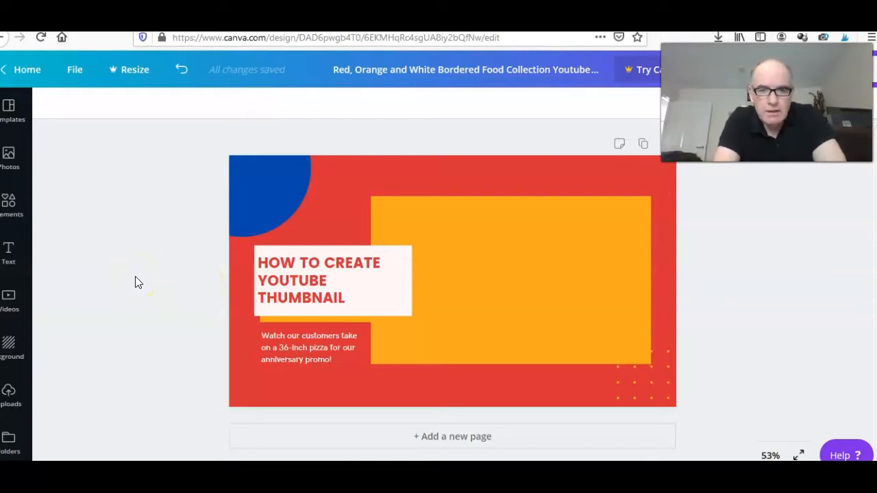
mouse_move(226, 301)
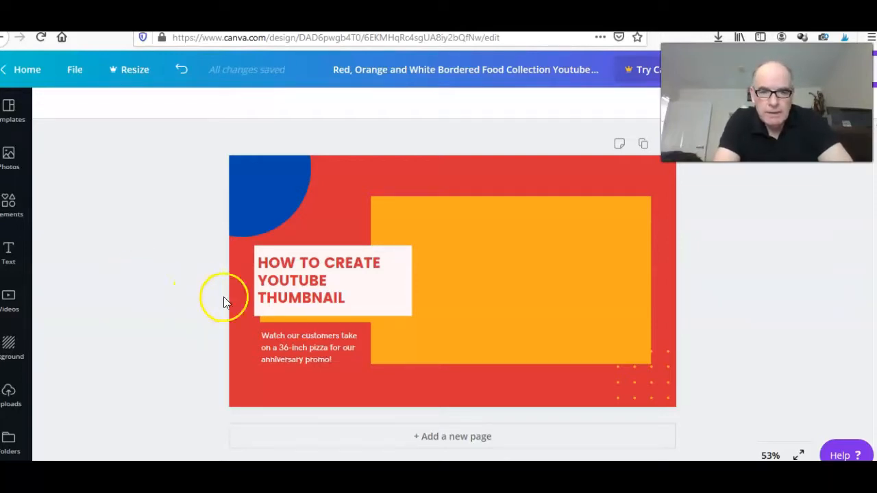
left_click(308, 348)
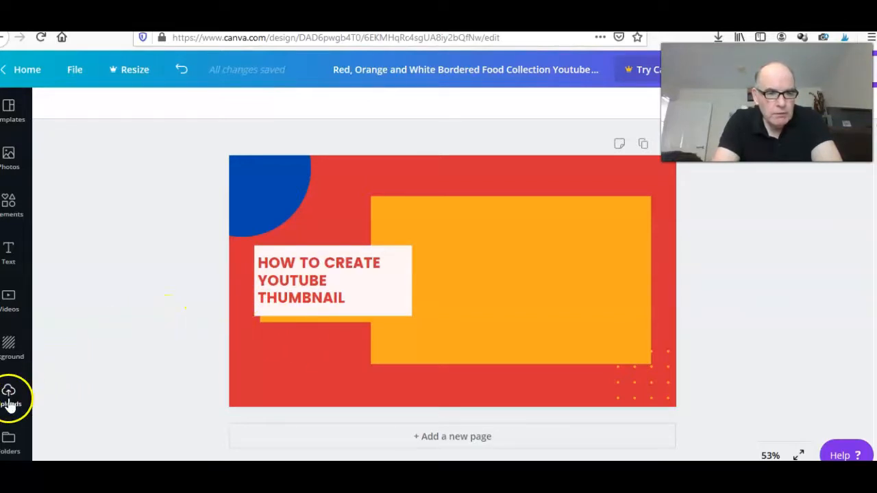
- Open Uploads and scroll through the uploaded images to find the presenter headshot
left_click(10, 397)
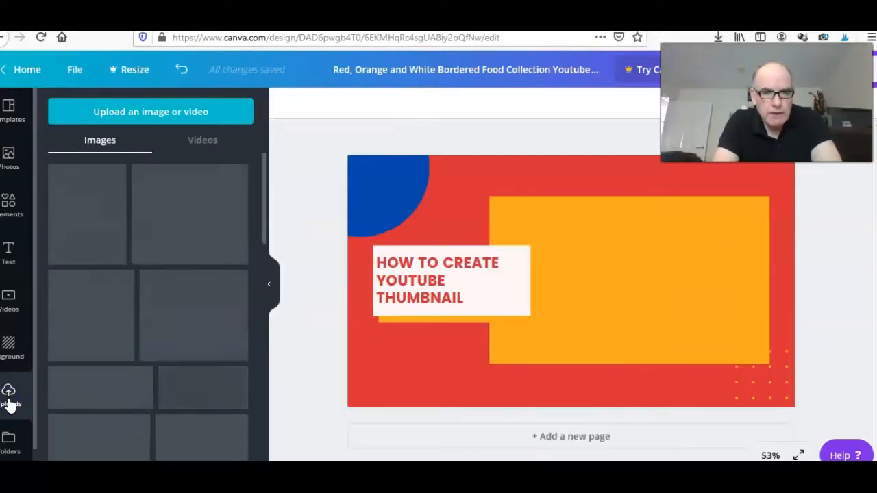
left_click(8, 394)
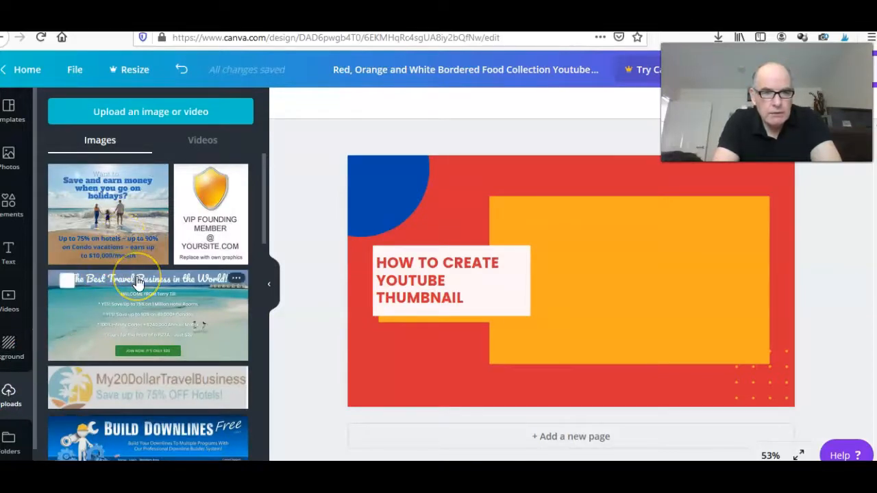
scroll("down", 3)
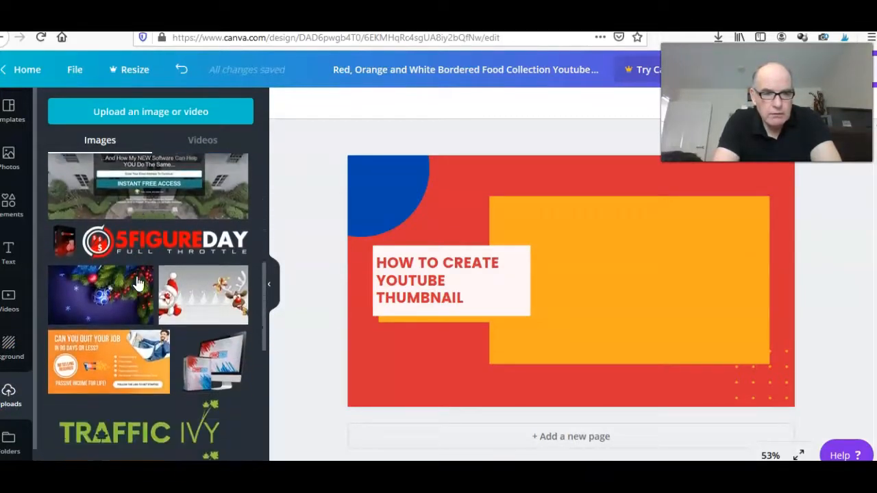
scroll("down", 3)
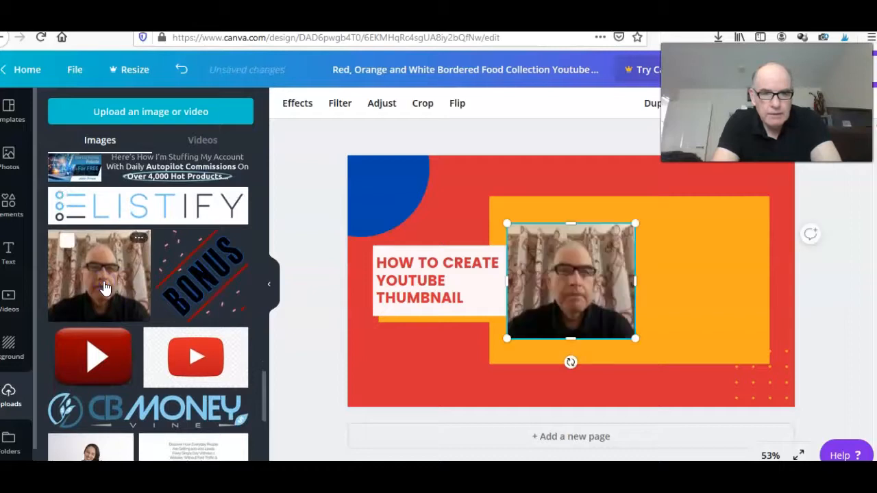
mouse_move(328, 259)
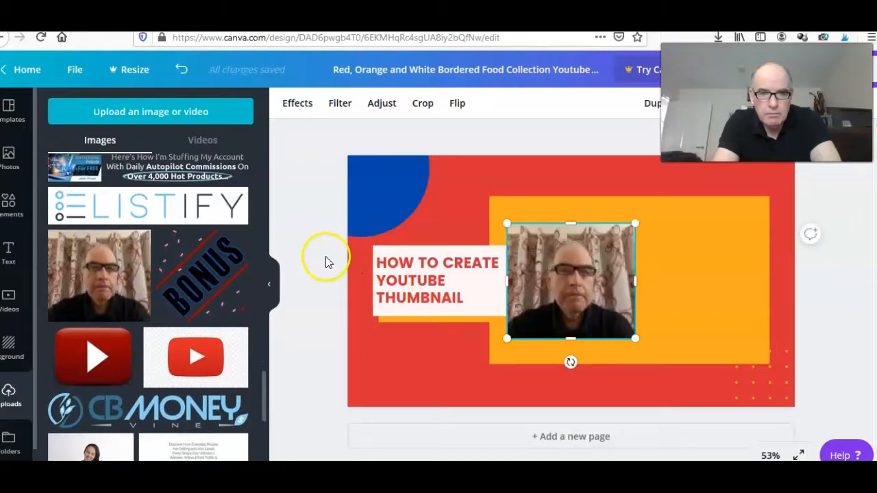
scroll("down", 3)
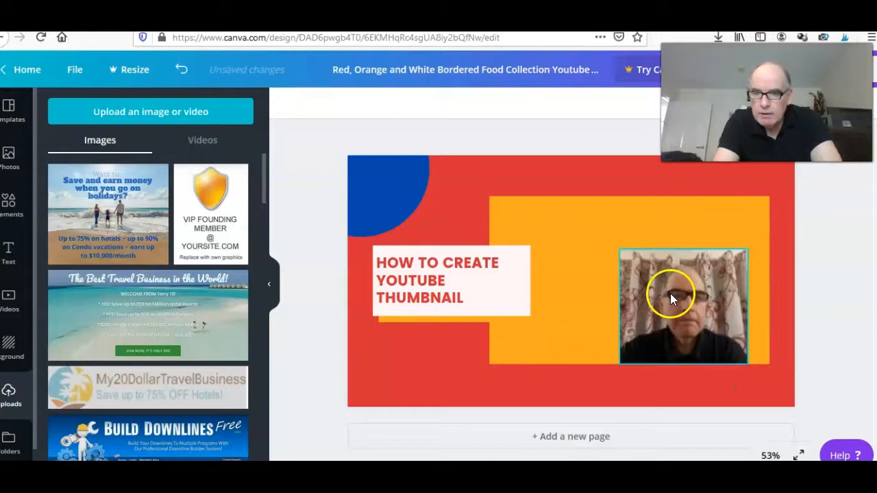
- Drag the headshot down and right until it fits the canvas's bottom-right corner
left_click_drag(672, 298, 731, 339)
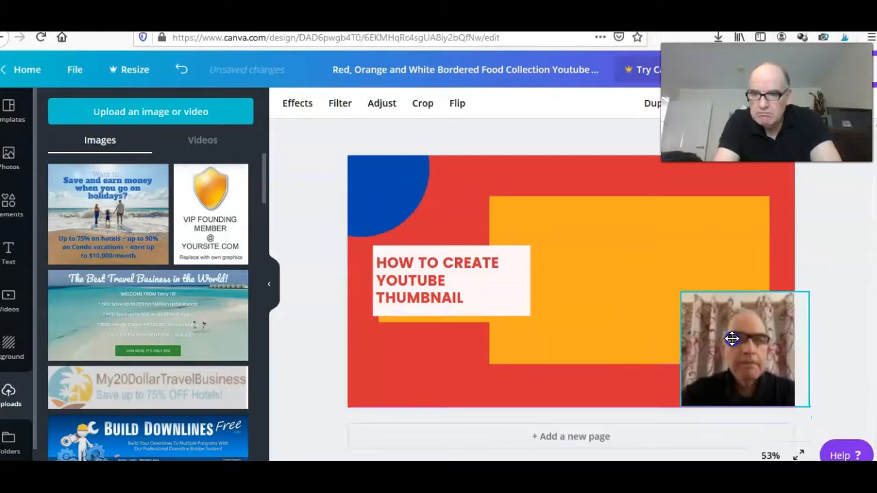
left_click_drag(731, 339, 718, 336)
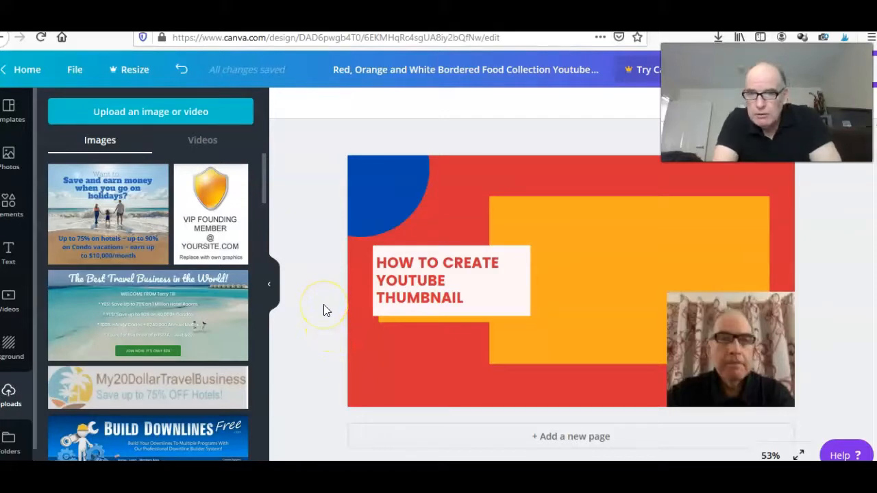
- Retitle the design 'How To Create Youtube Thumbnail'
left_click(617, 233)
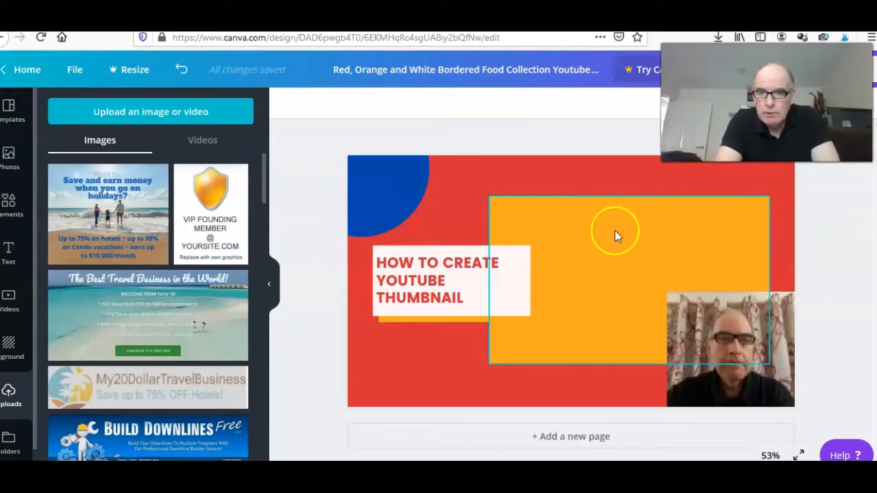
mouse_move(636, 250)
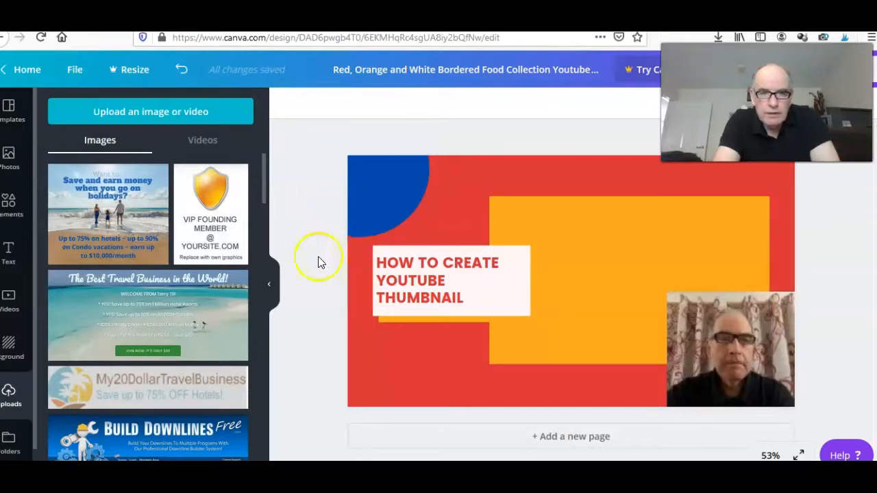
mouse_move(306, 305)
type("How To Create Youtube Thumbnail")
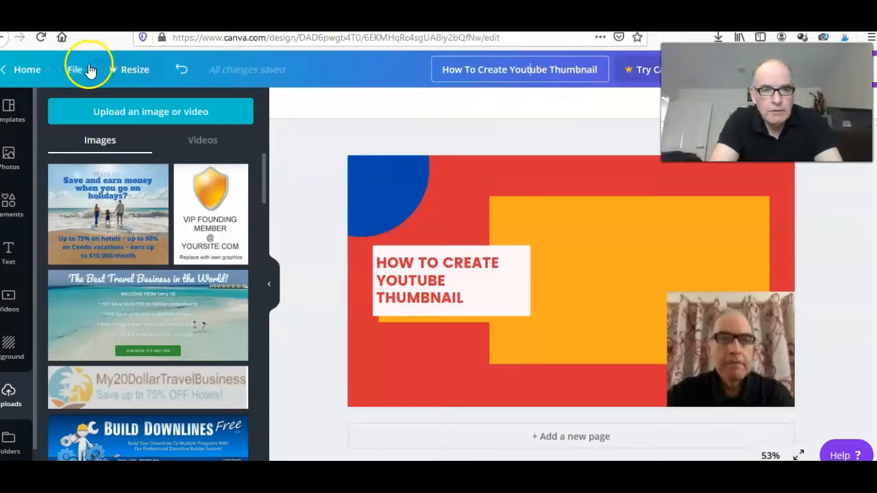
- Download the design with PNG file type, triggering Firefox's 172 KB save prompt
left_click(74, 69)
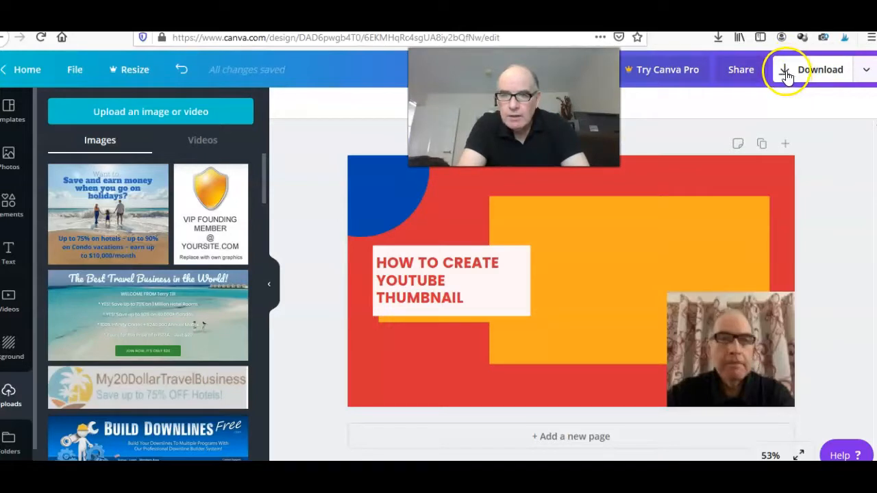
left_click(819, 69)
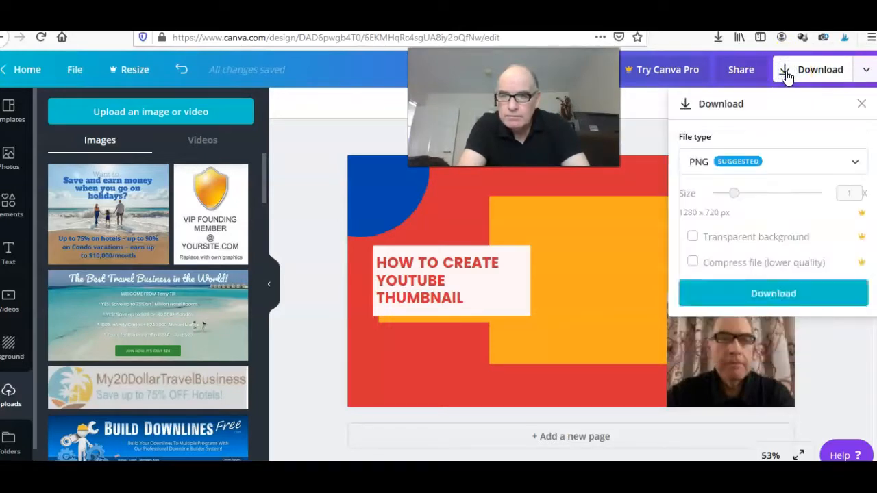
mouse_move(767, 247)
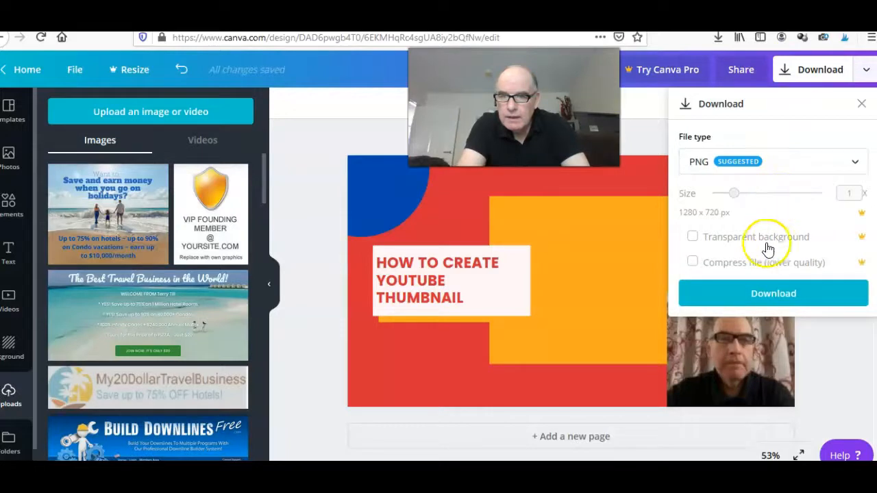
left_click(773, 293)
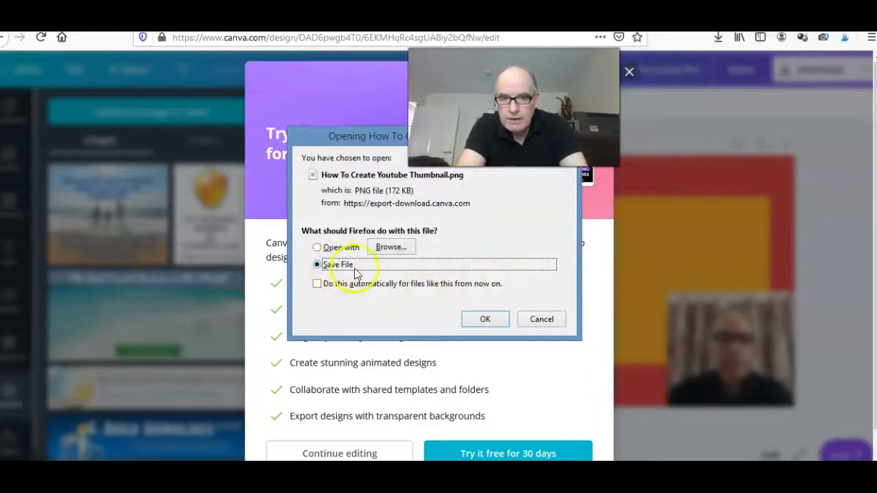
- Save the PNG, then open its containing folder from Firefox's downloads list
left_click(484, 318)
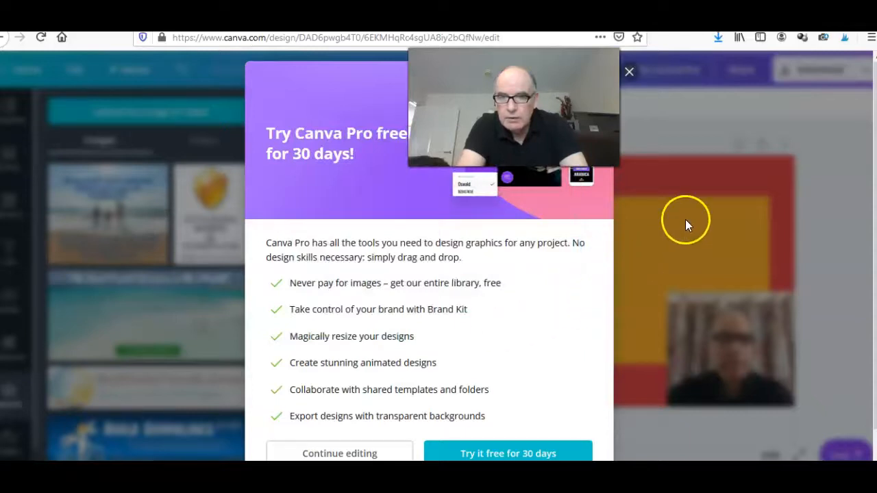
mouse_move(709, 126)
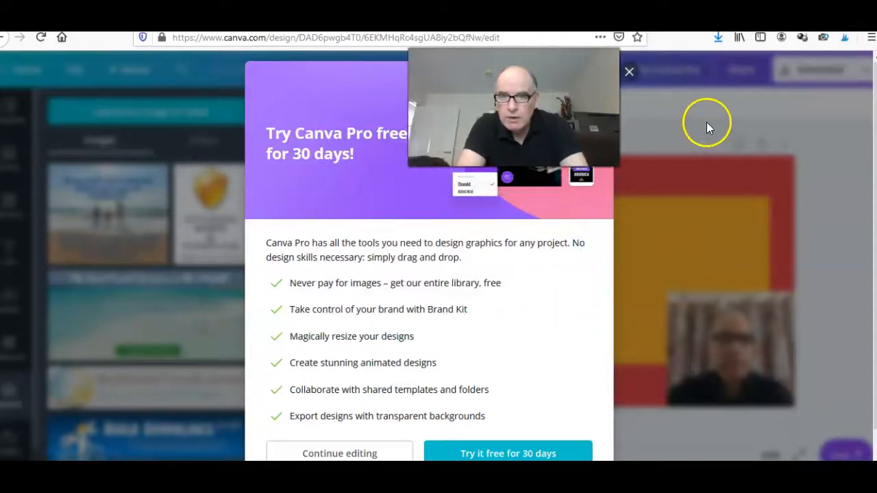
mouse_move(719, 40)
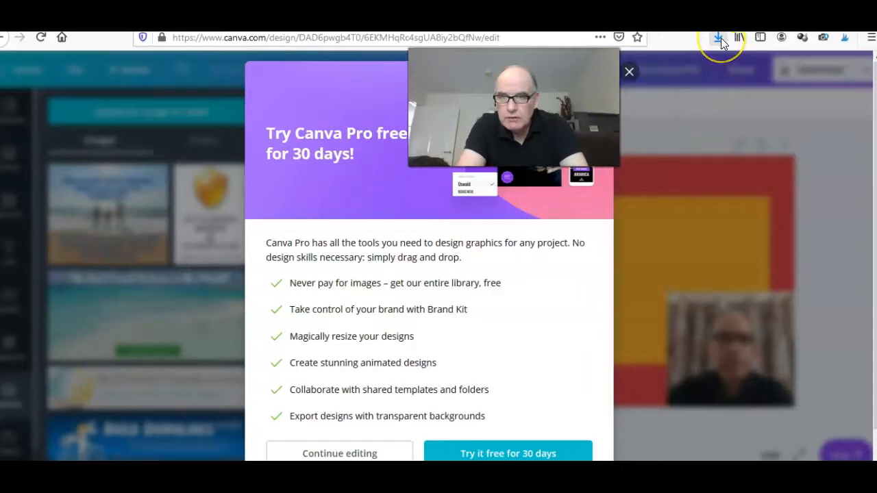
mouse_move(718, 37)
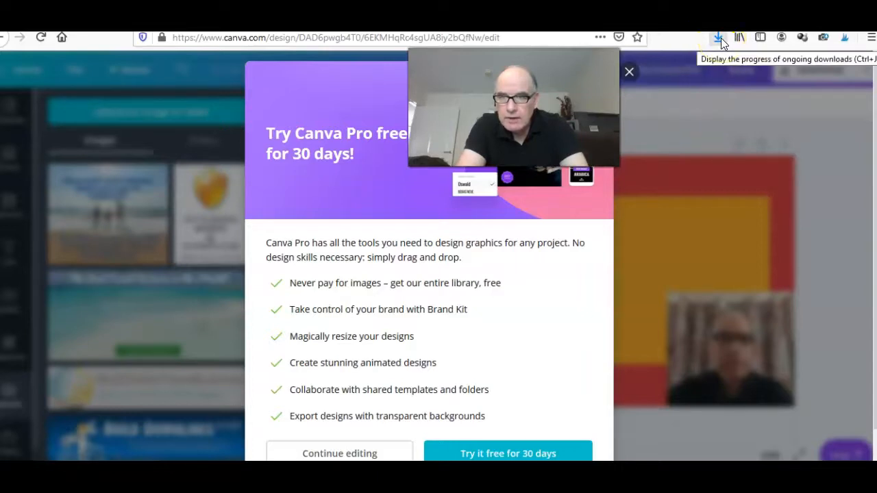
left_click(717, 37)
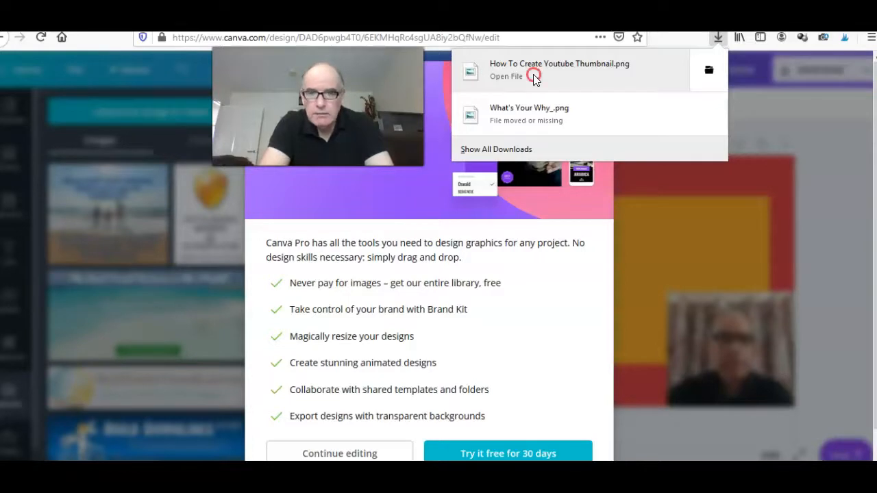
right_click(534, 72)
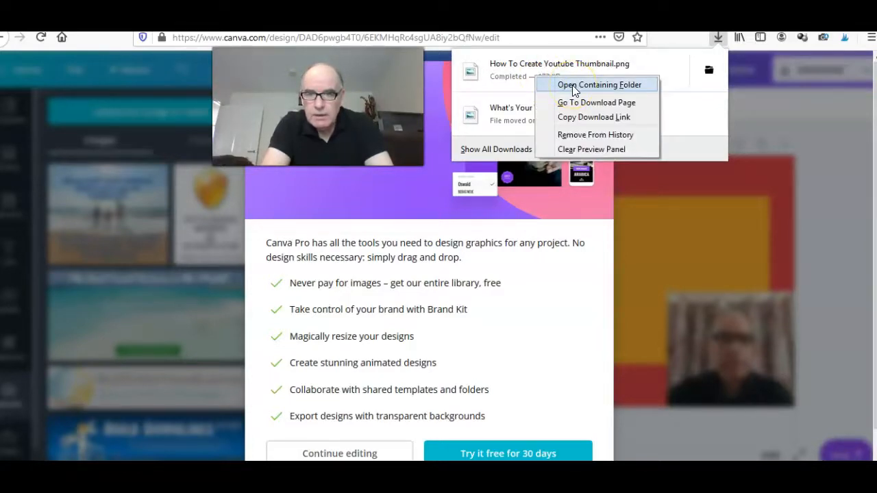
left_click(598, 84)
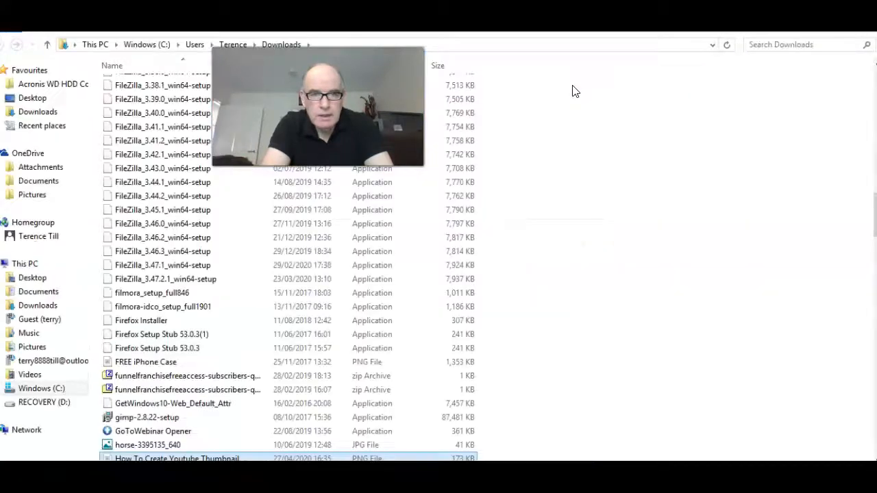
- Inspect the How To Create Youtube Thumbnail PNG in Downloads and open its context menu
left_click(157, 348)
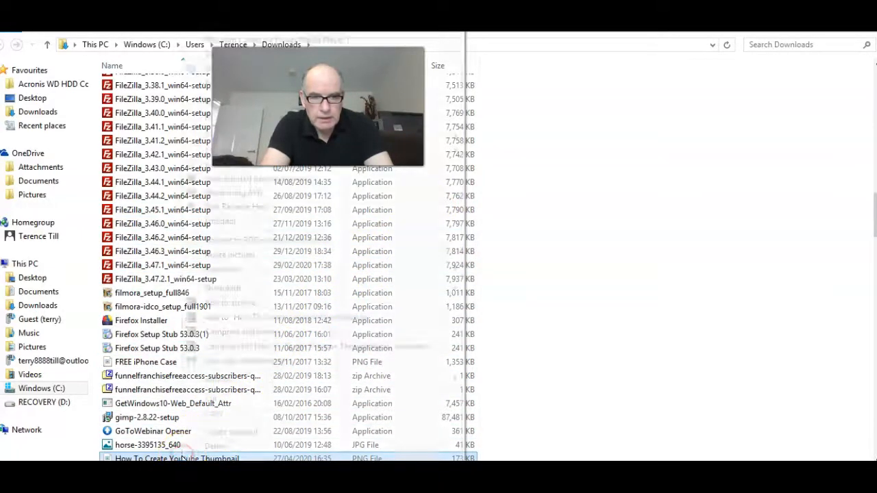
right_click(177, 458)
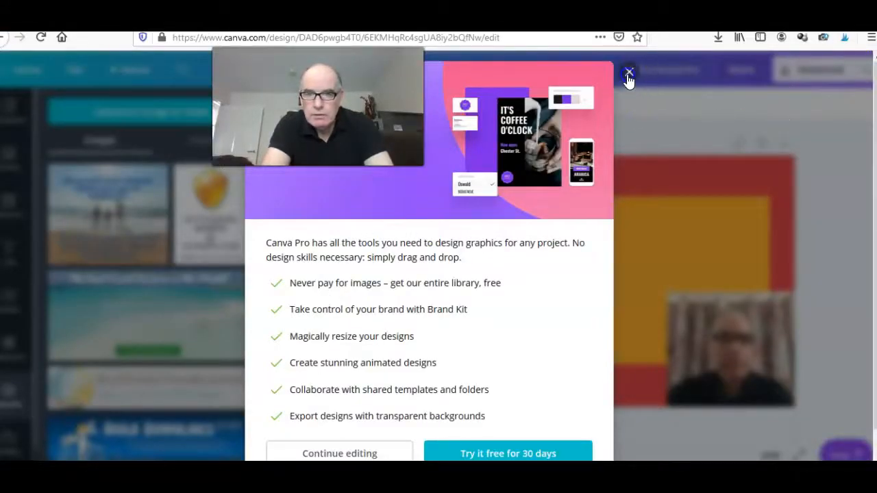
- Close the Canva Pro trial popup and select the HOW TO CREATE YOUTUBE THUMBNAIL headline
left_click(628, 73)
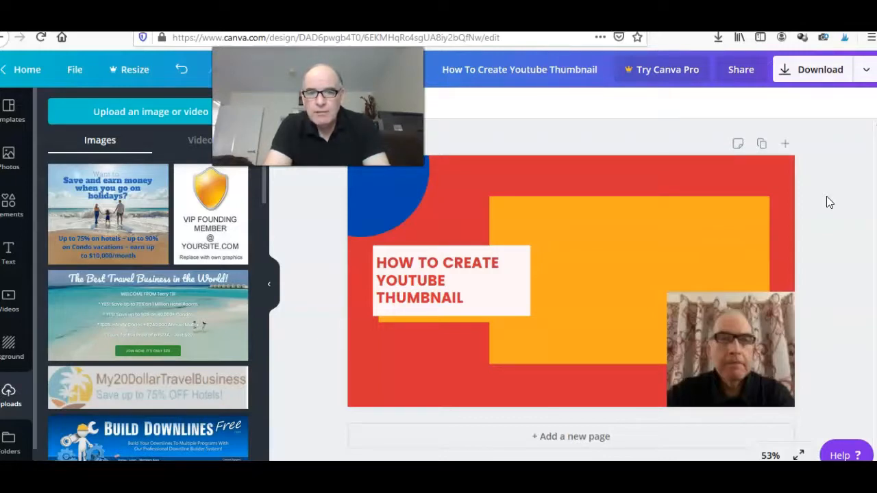
left_click(452, 280)
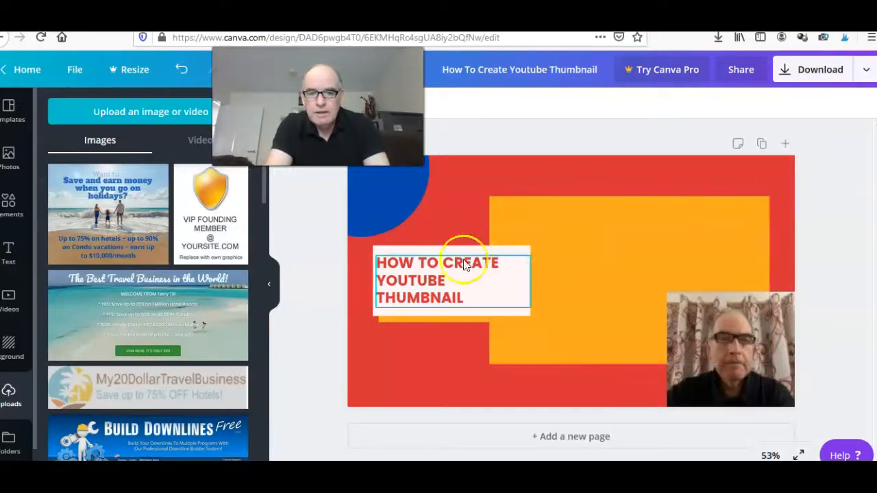